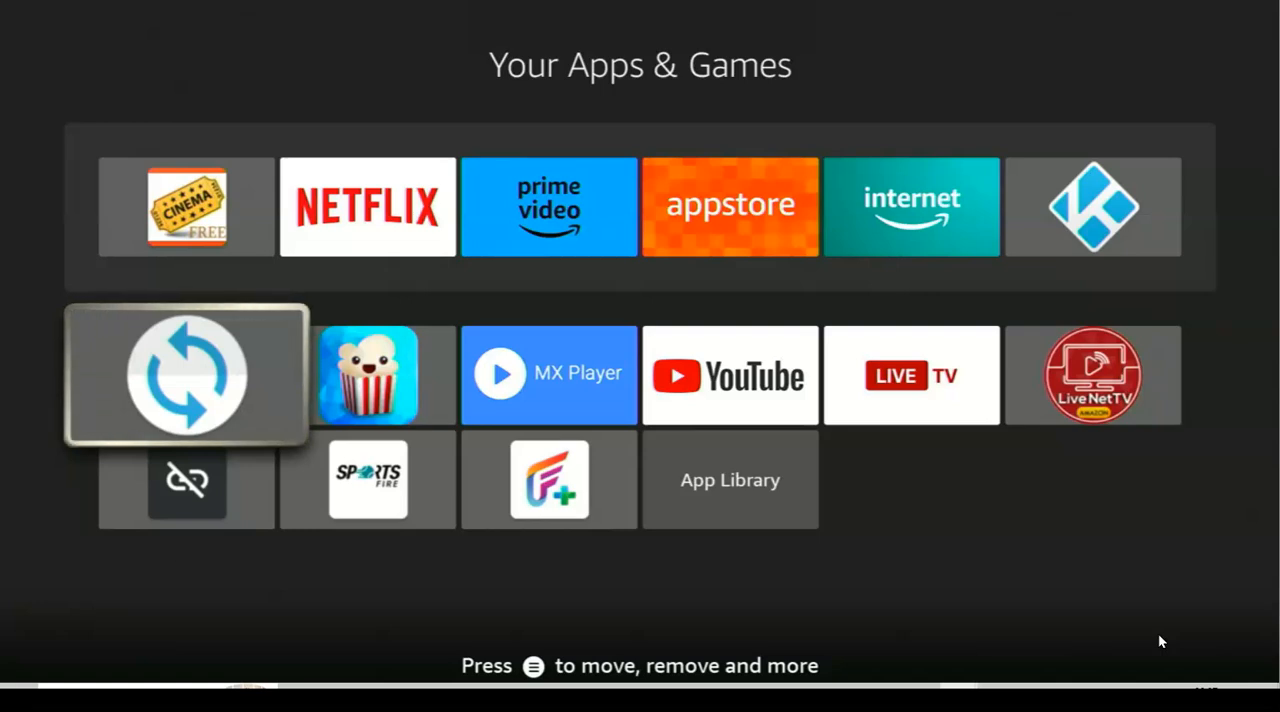
mouse_move(1156, 638)
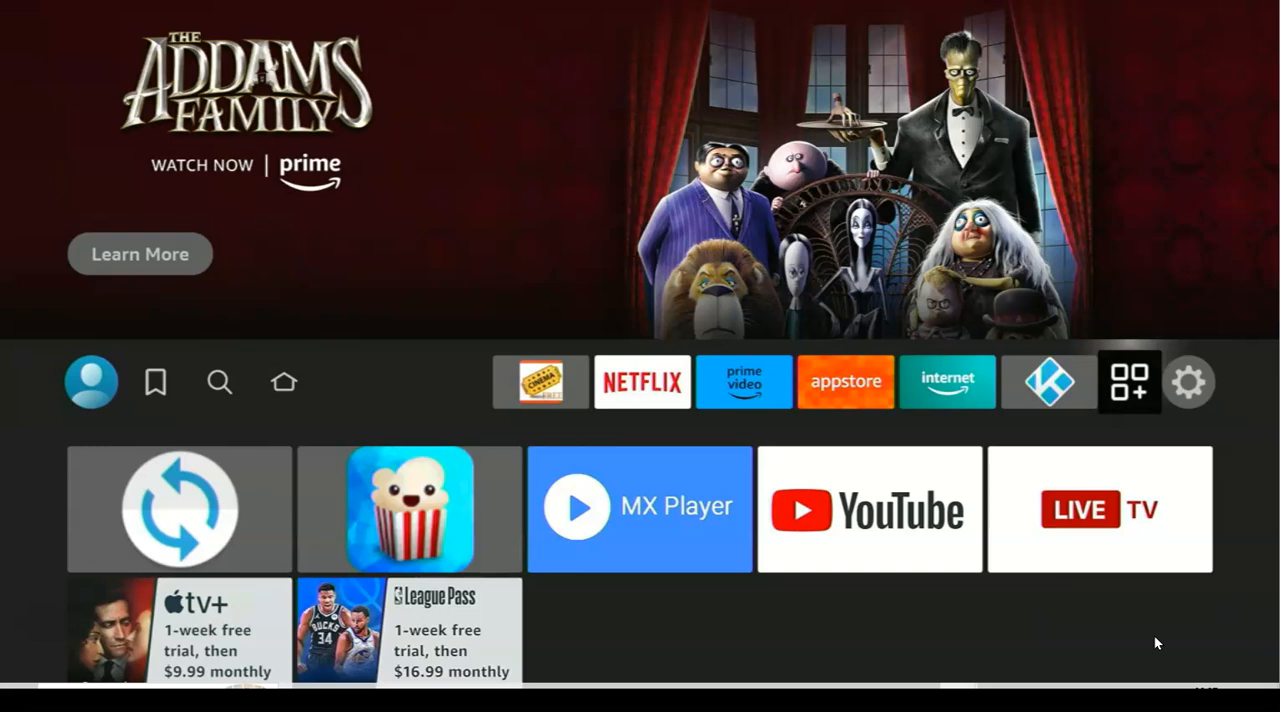
Verify ADB debugging and Apps from Unknown Sources are ON in Developer options, then back out
left_click(1189, 382)
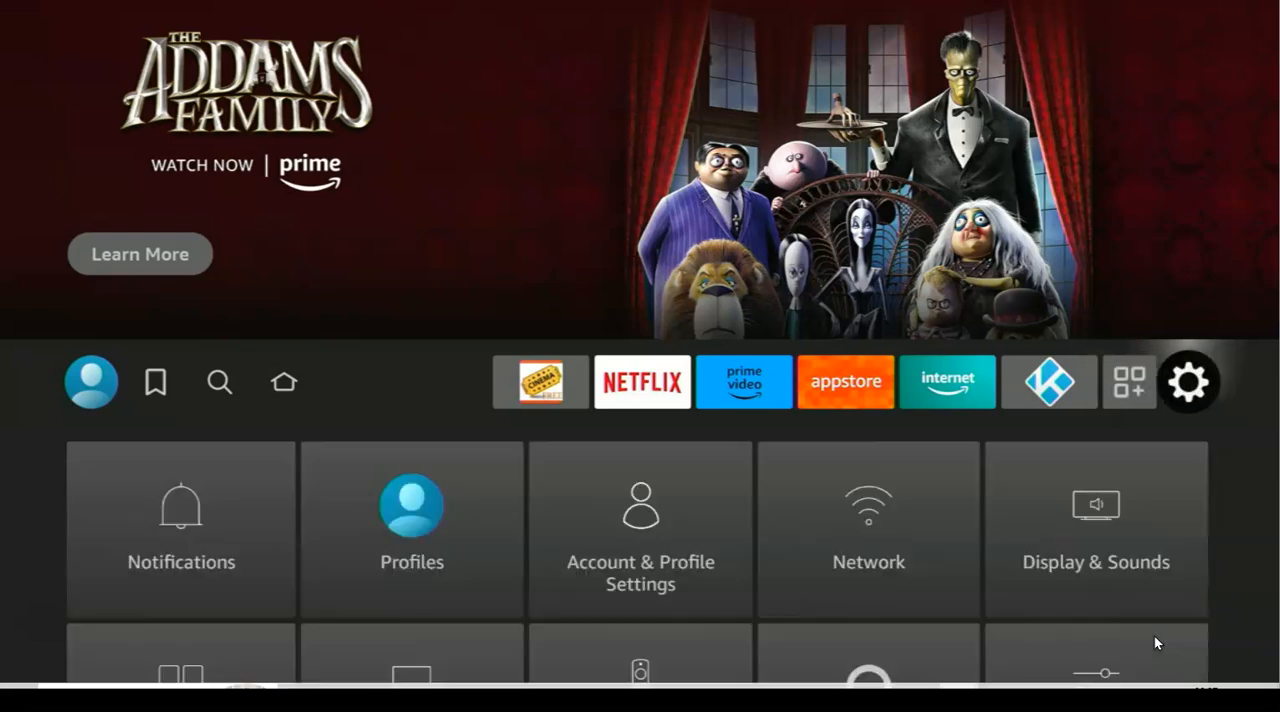
scroll("down", 3)
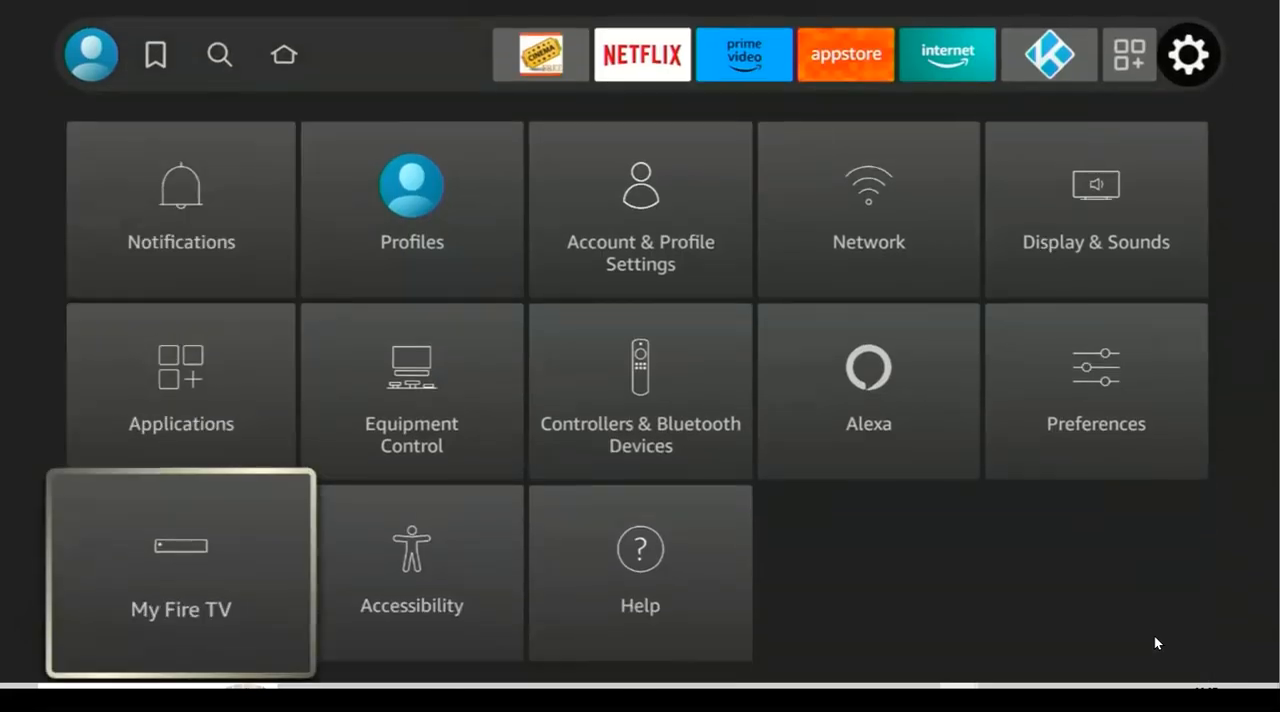
left_click(180, 570)
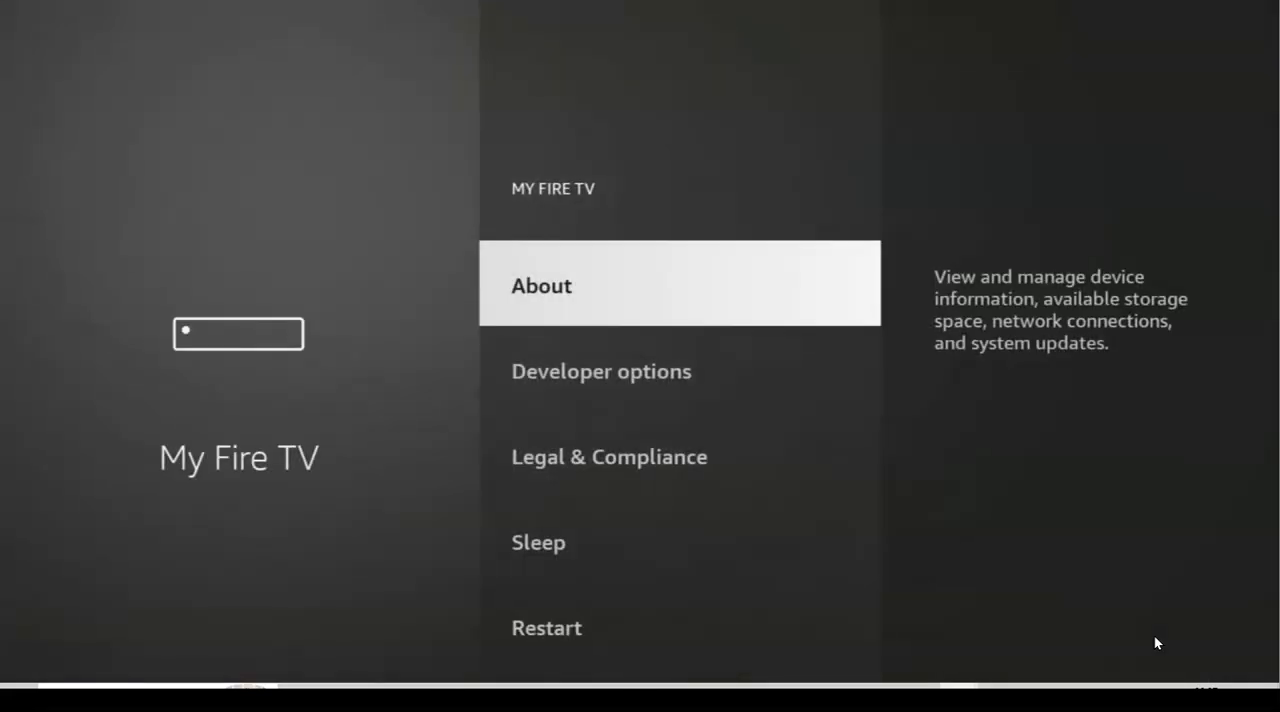
left_click(601, 371)
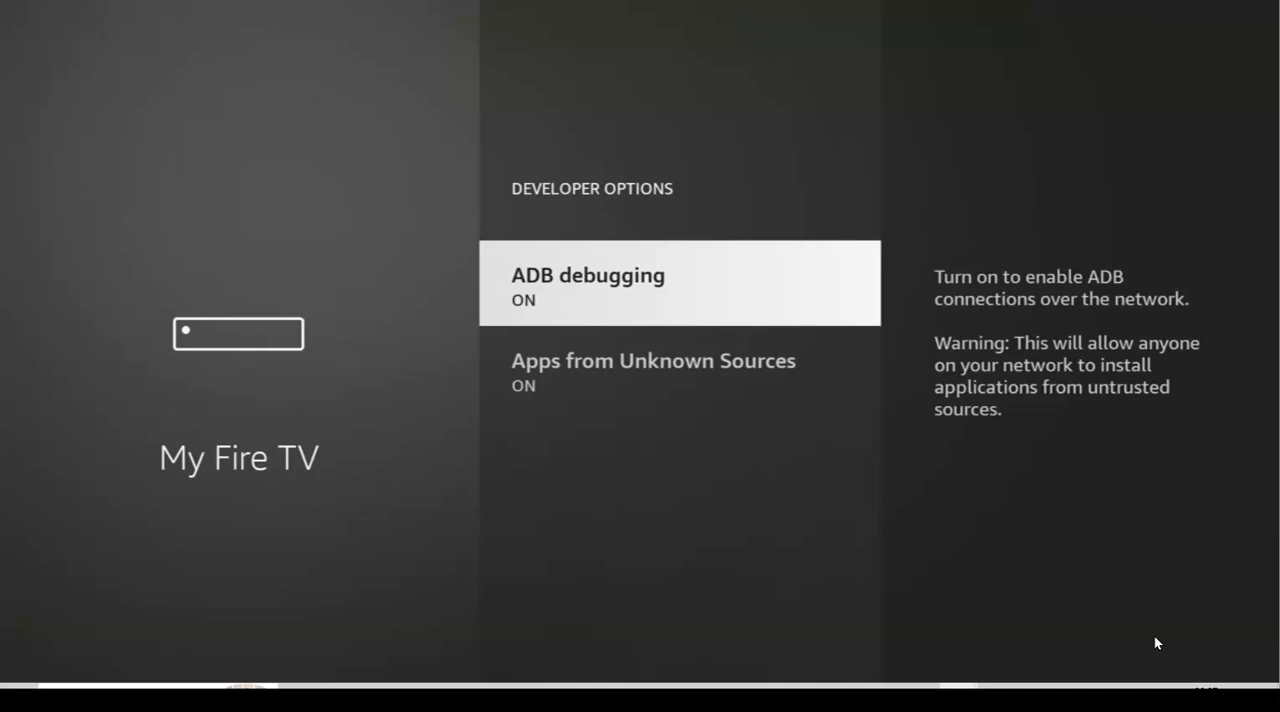
key("Back")
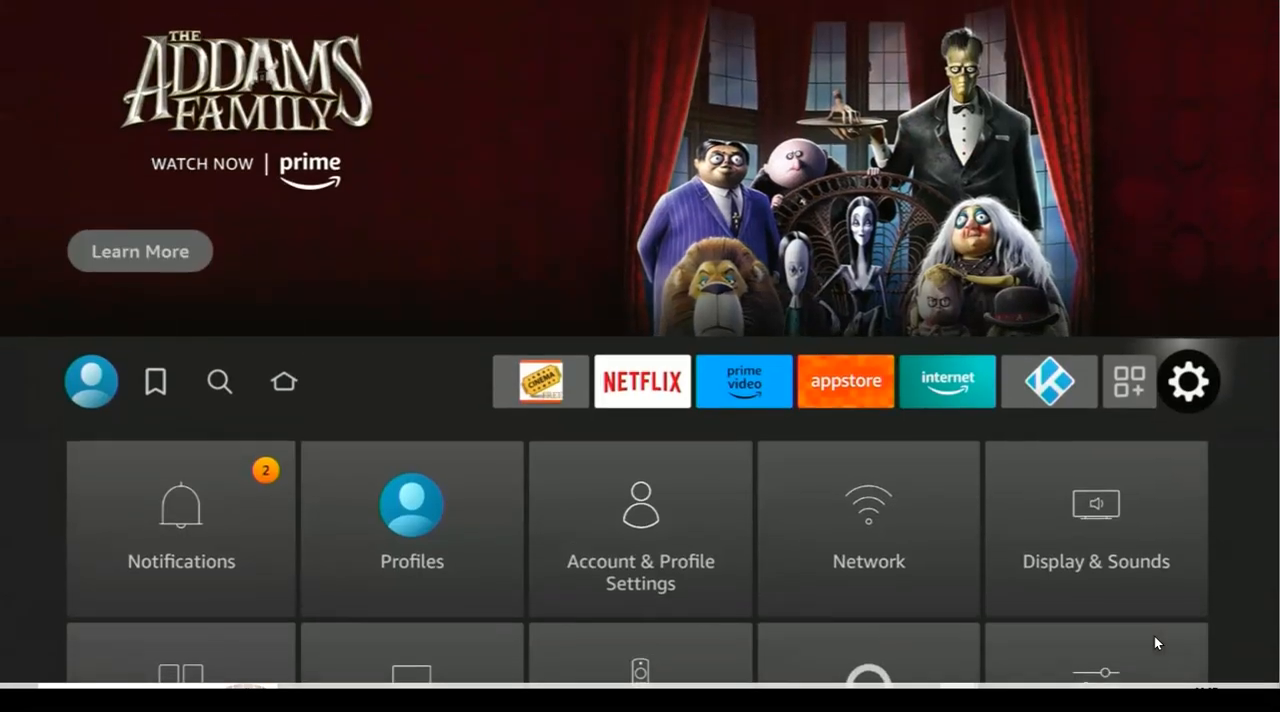
Enter 'D' in Search and pick the Downloader suggestion to show its results
left_click(219, 381)
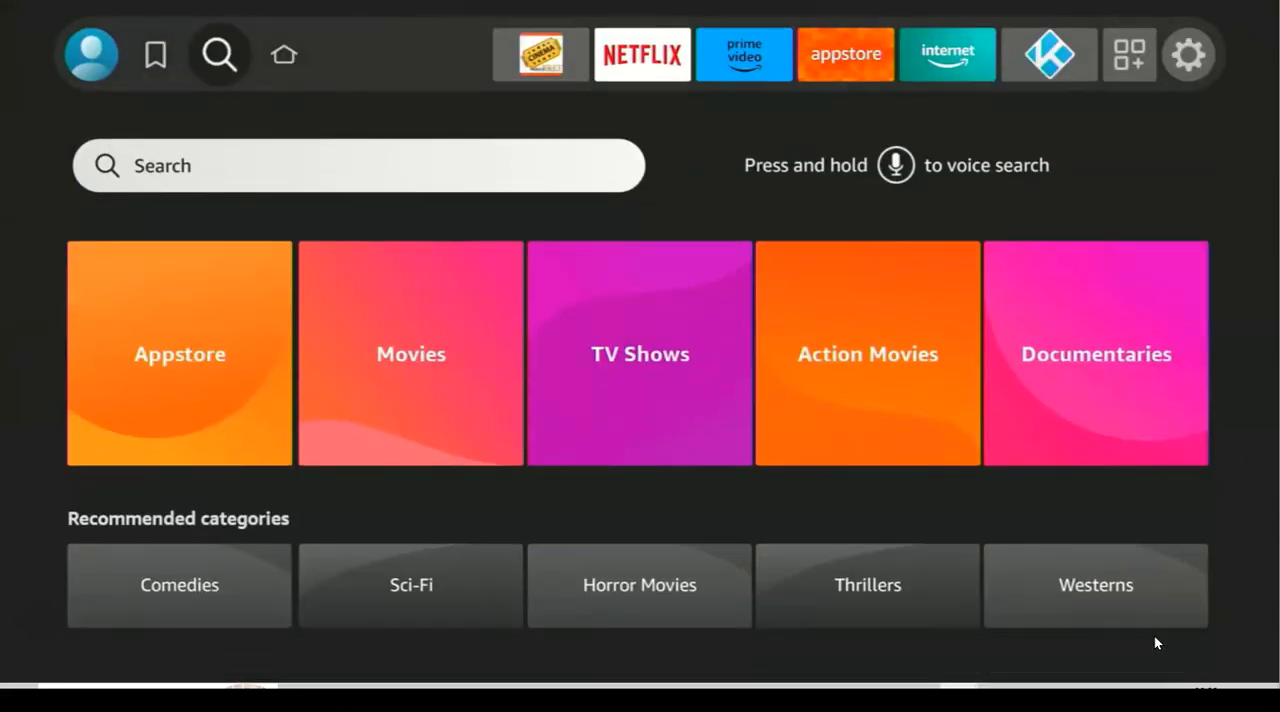
left_click(219, 54)
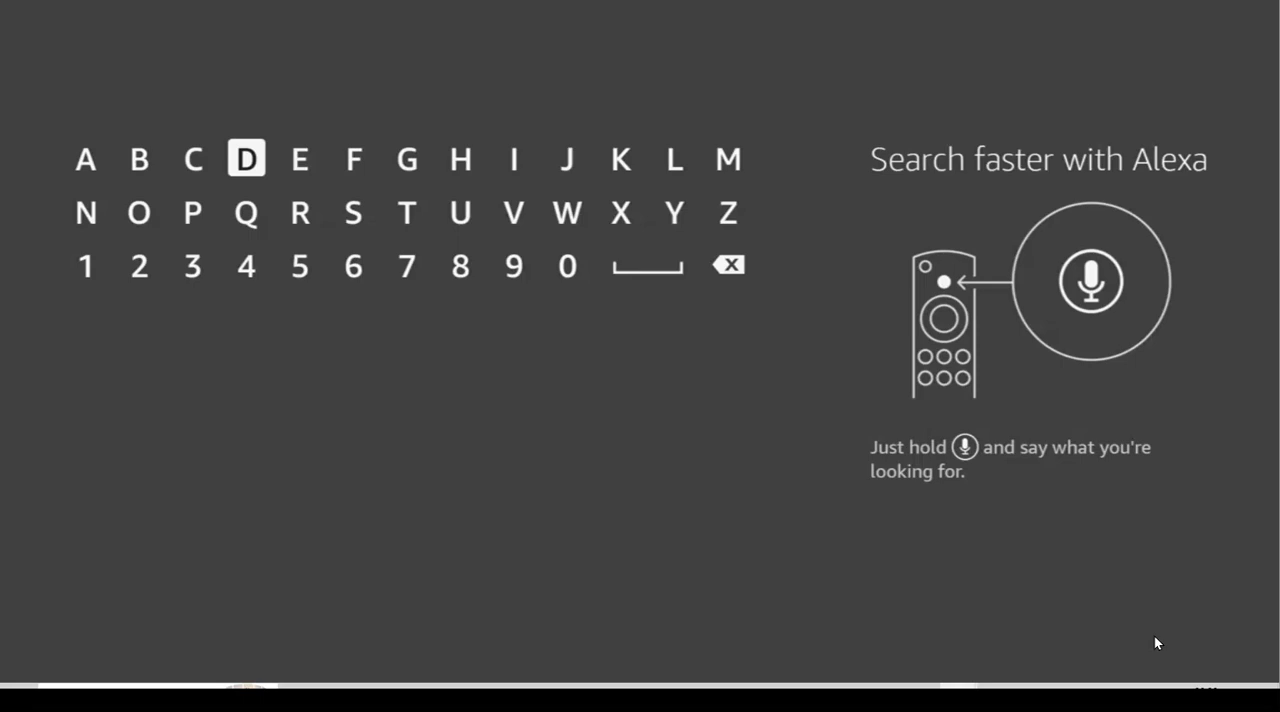
left_click(245, 159)
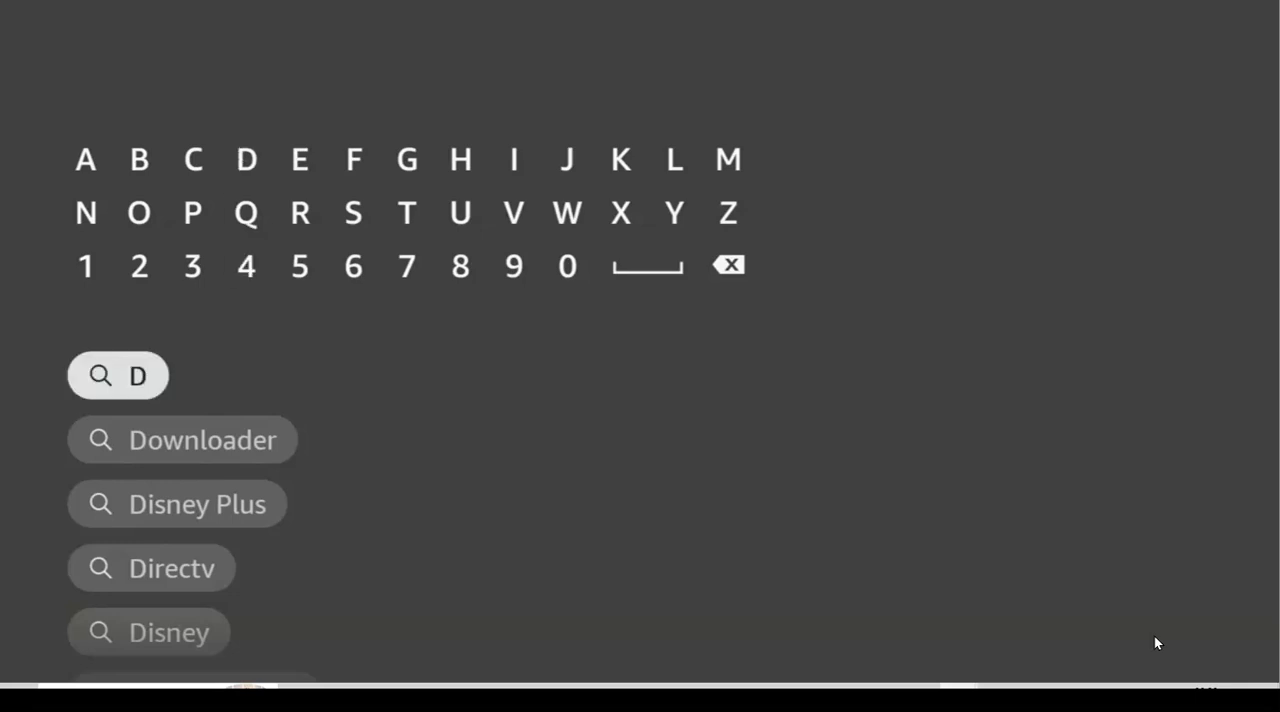
left_click(203, 439)
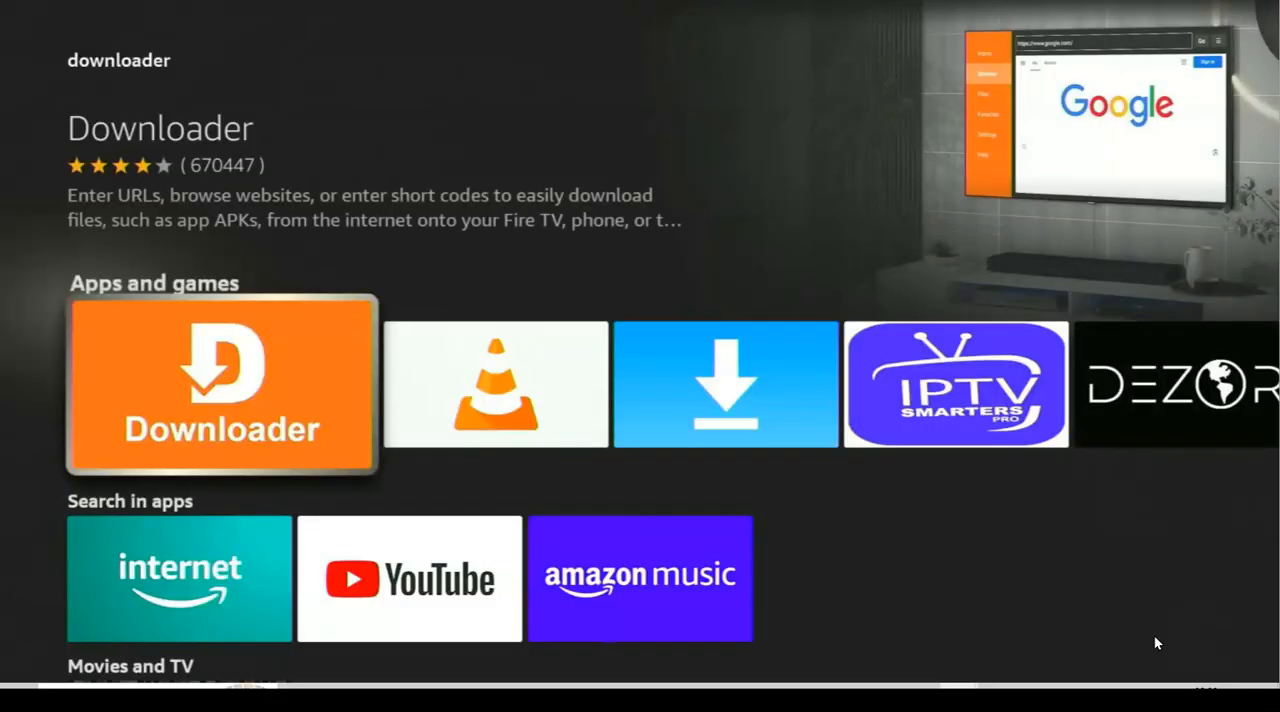
Download the Downloader app from its details page and open it
left_click(221, 384)
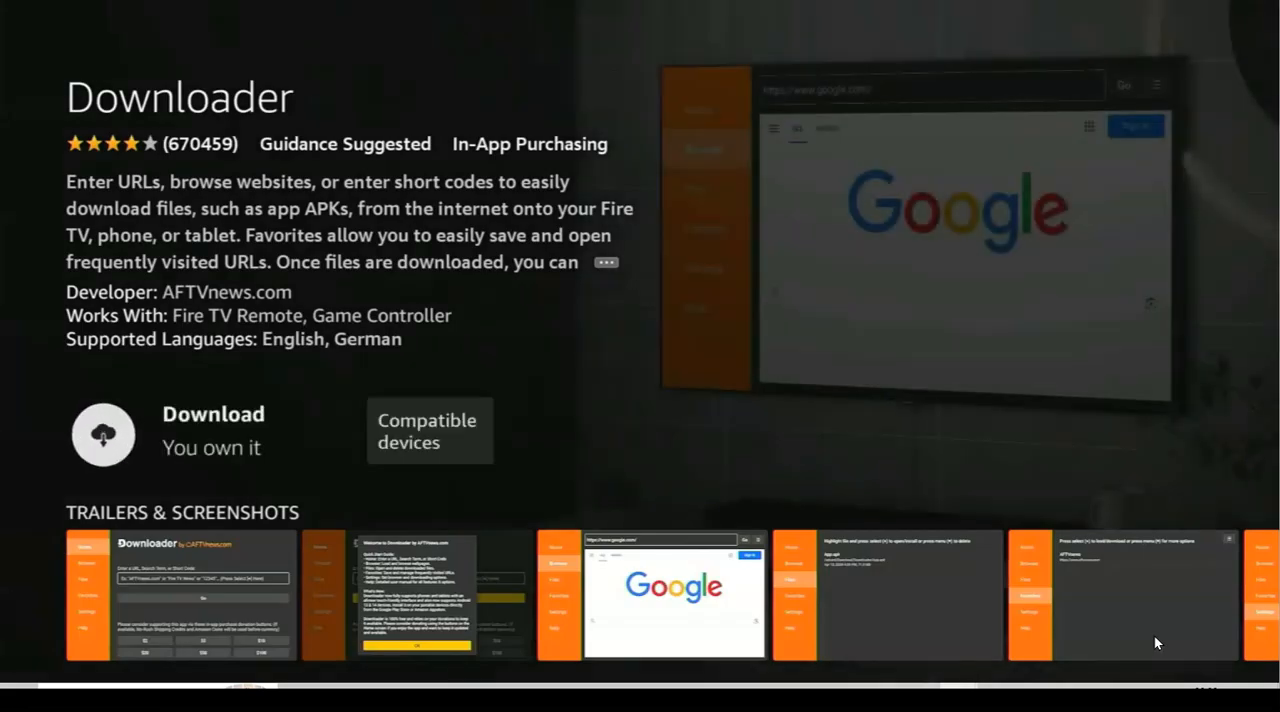
left_click(103, 434)
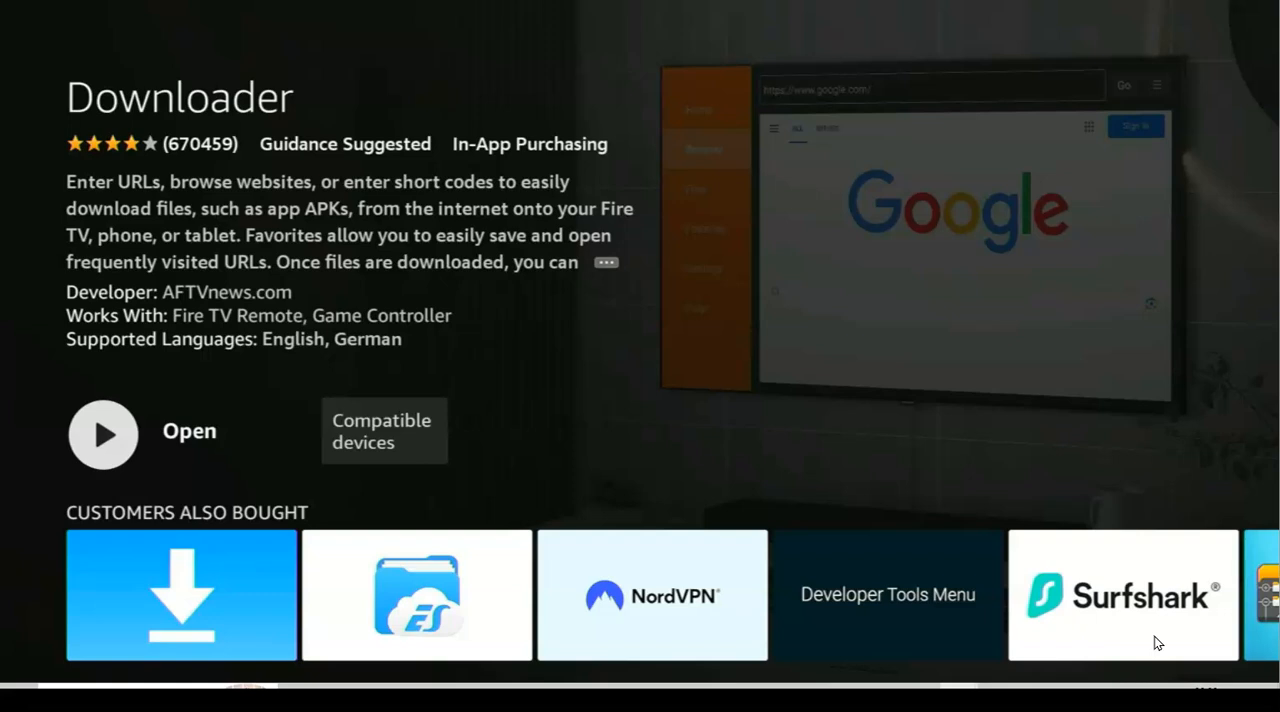
left_click(103, 434)
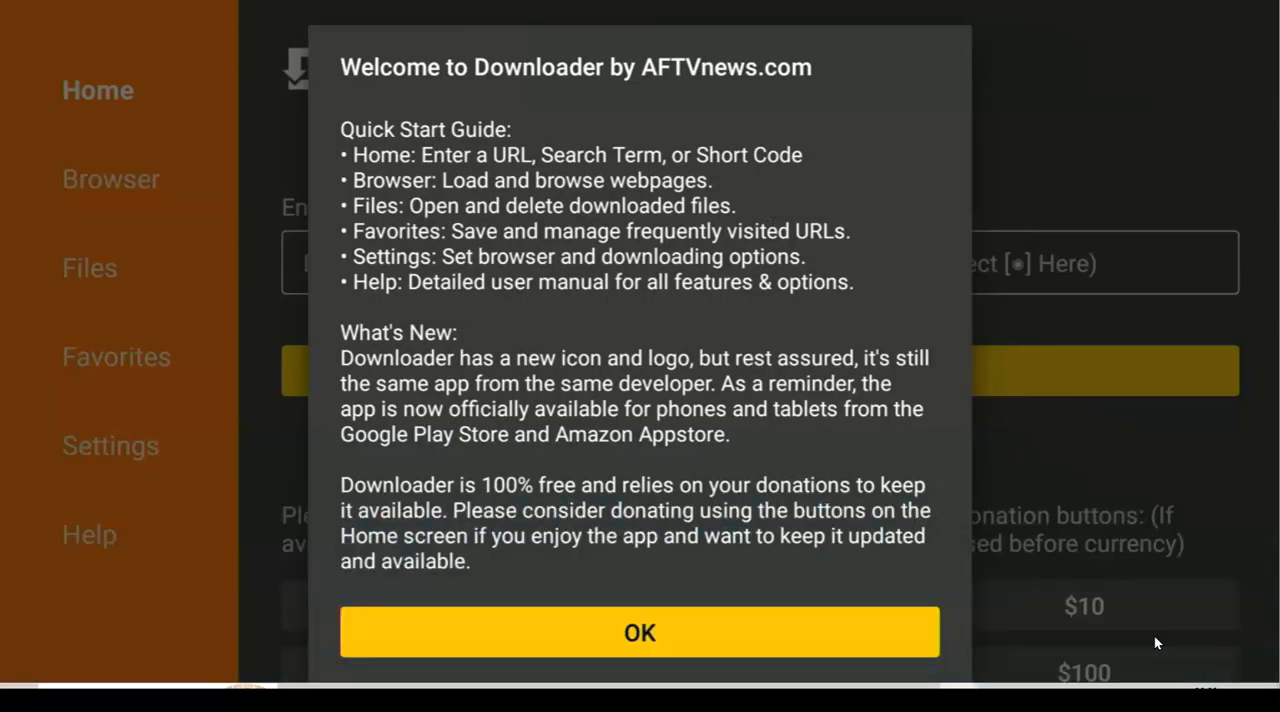
Dismiss the welcome notes and submit short code 250931 to open the TROYPOINT Toolbox page
left_click(639, 632)
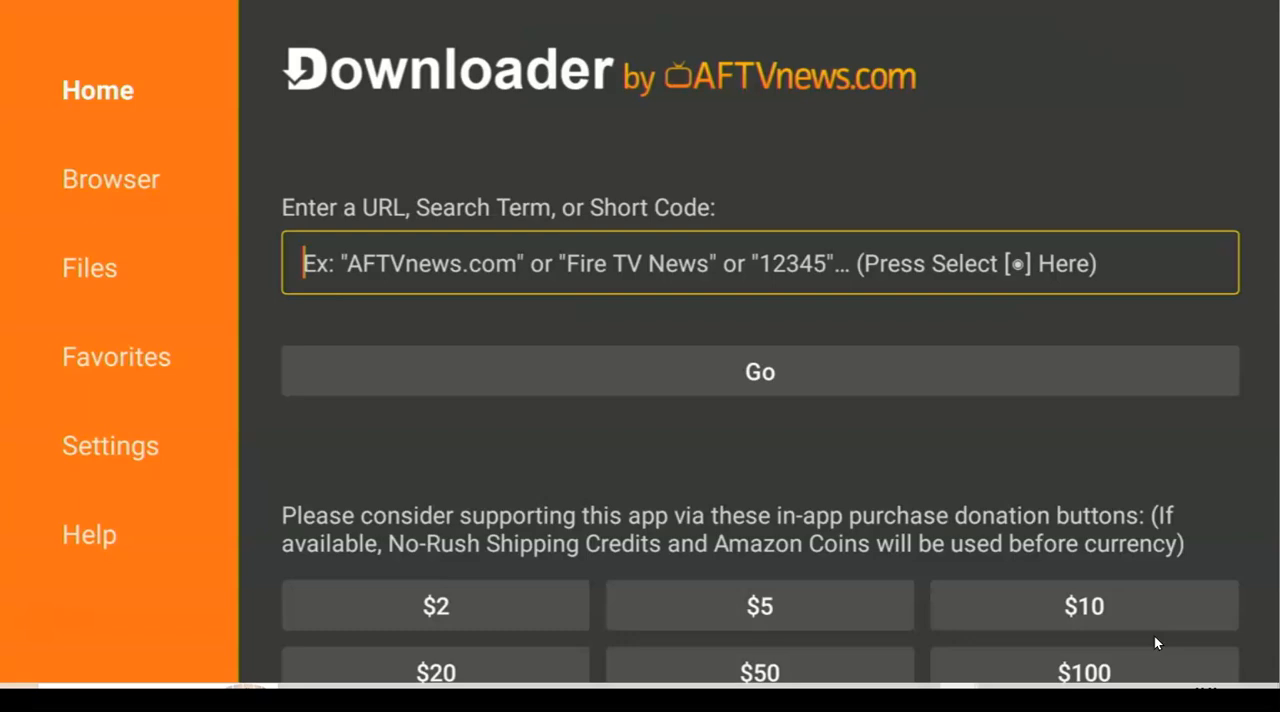
left_click(759, 263)
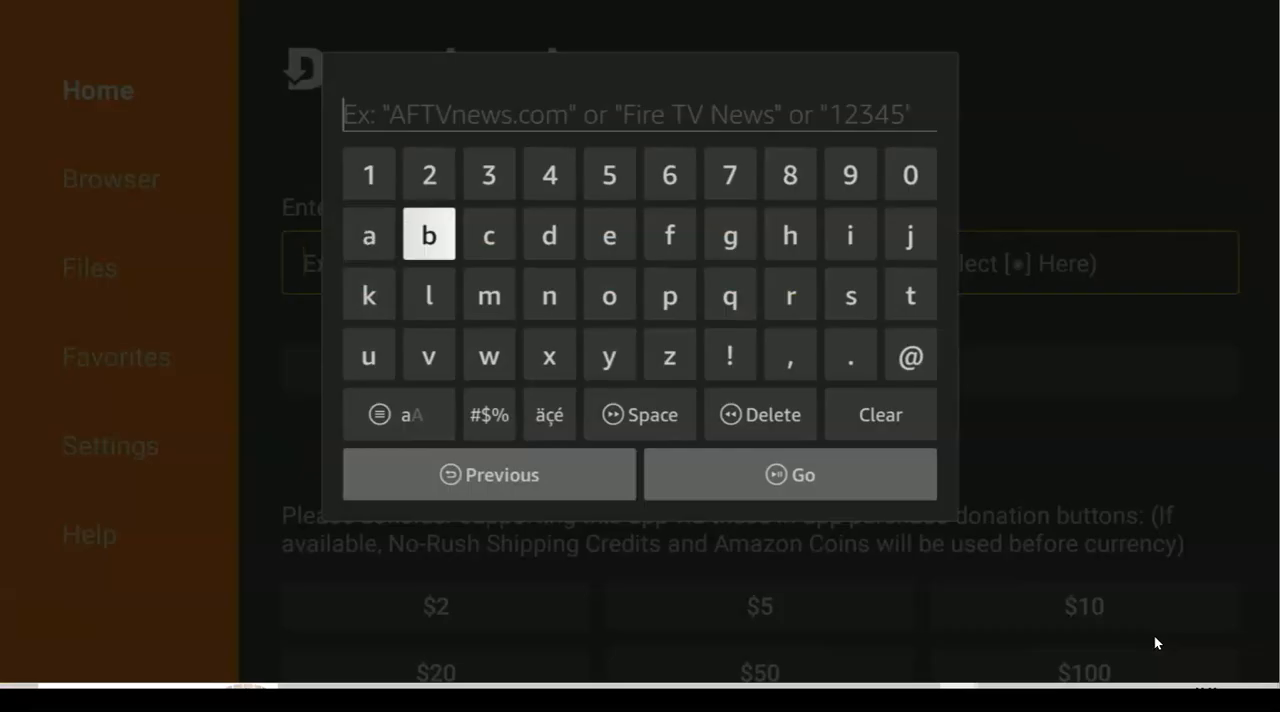
left_click(429, 174)
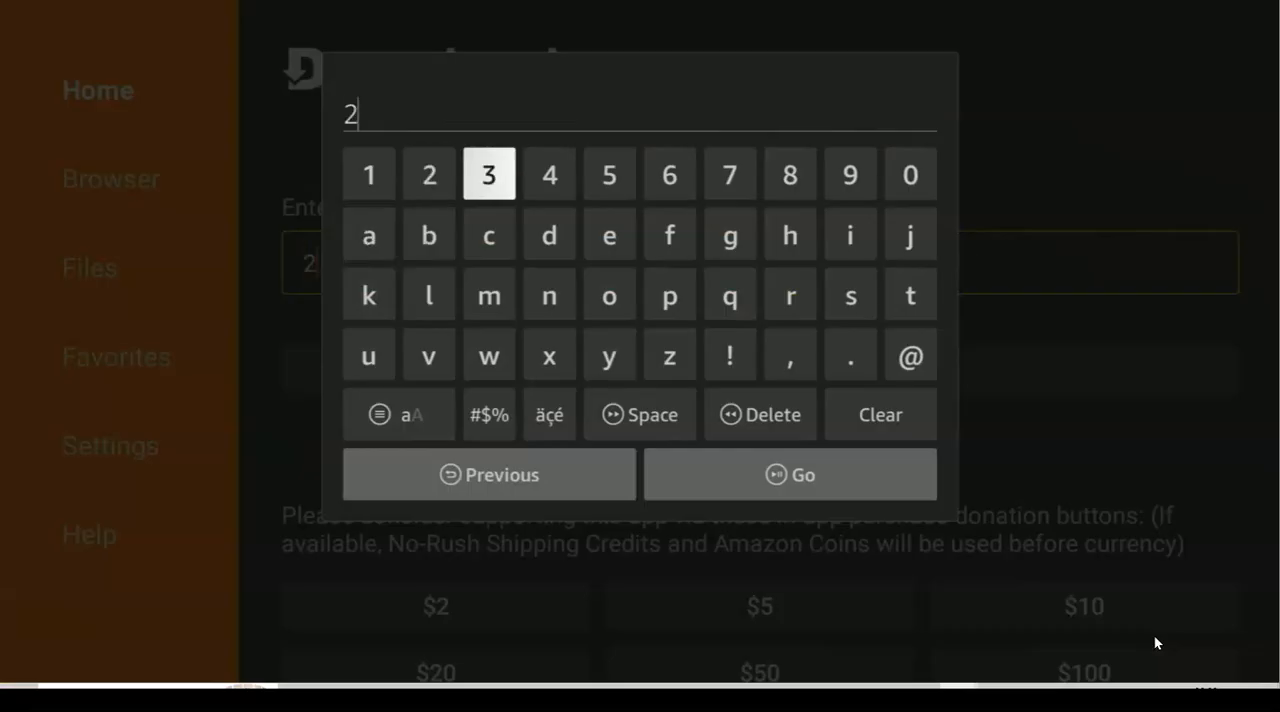
left_click(609, 175)
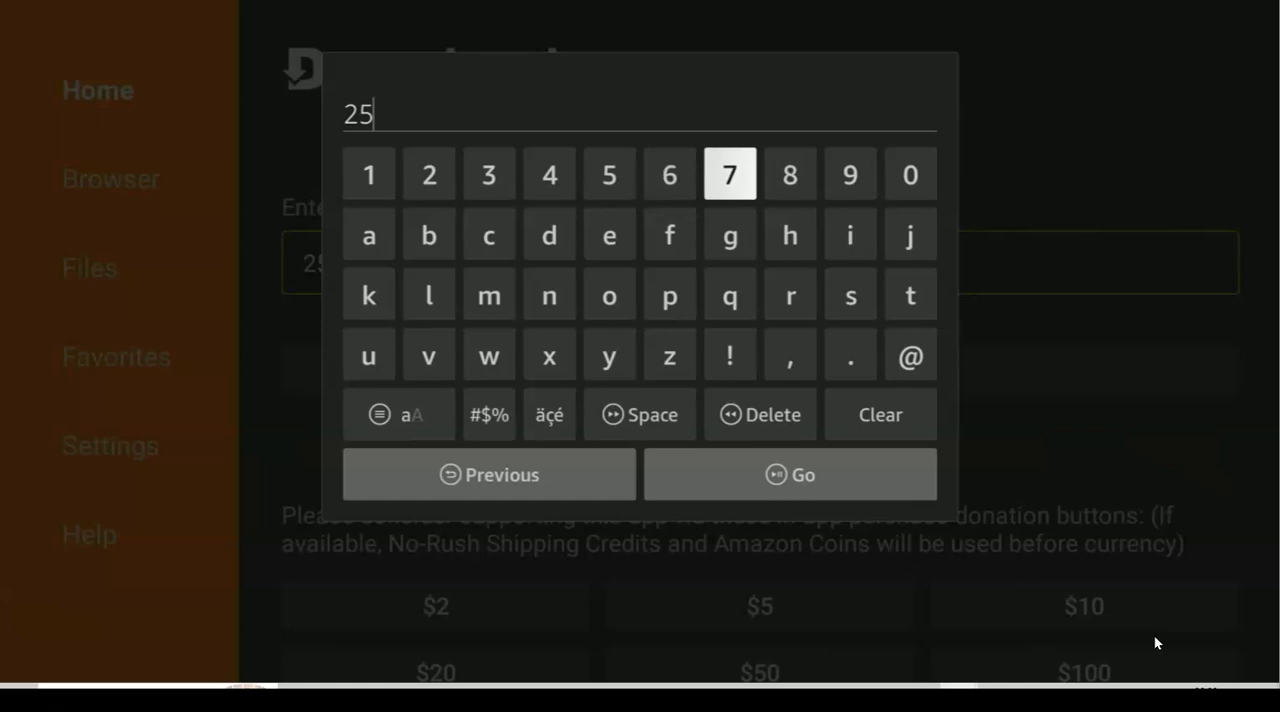
left_click(909, 174)
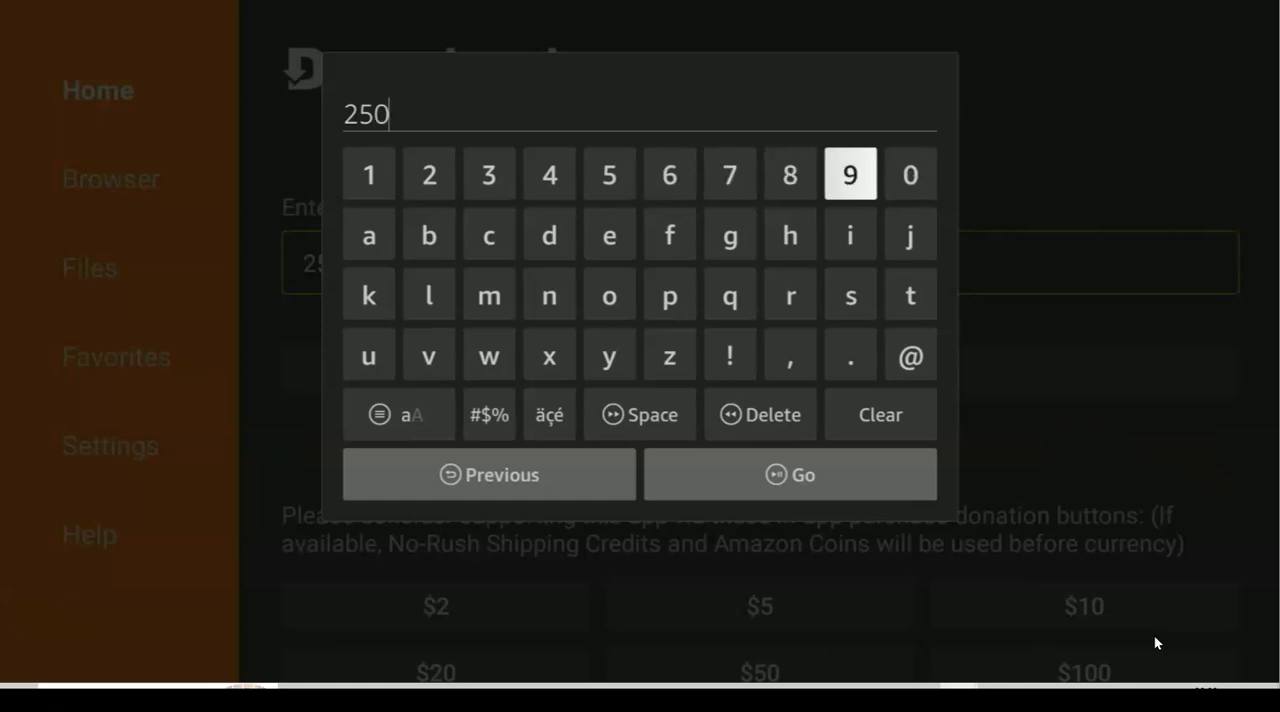
left_click(849, 174)
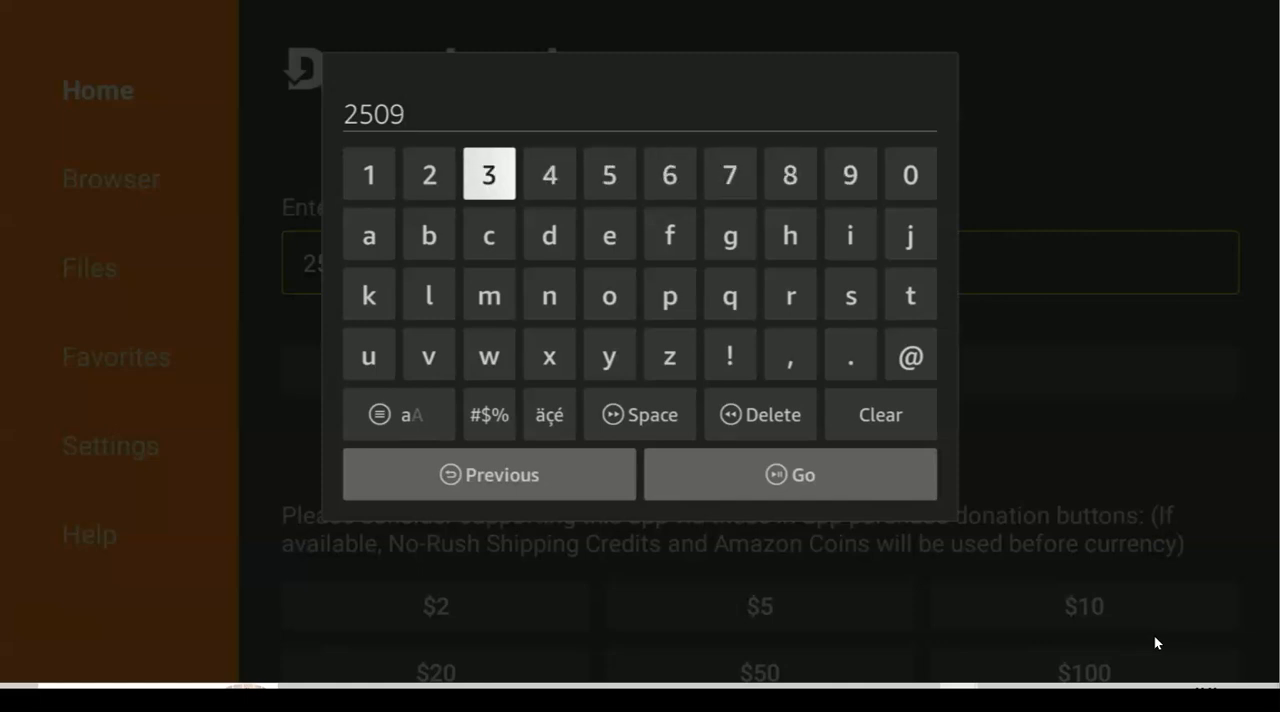
left_click(369, 175)
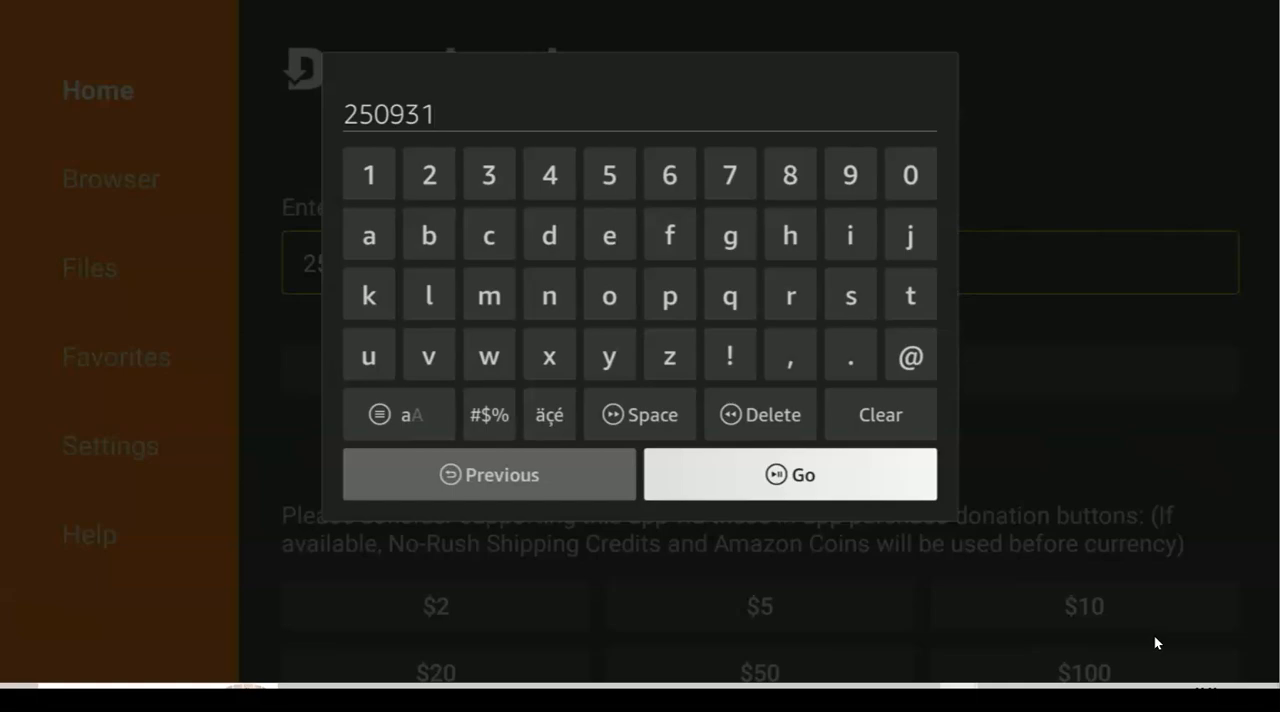
left_click(789, 474)
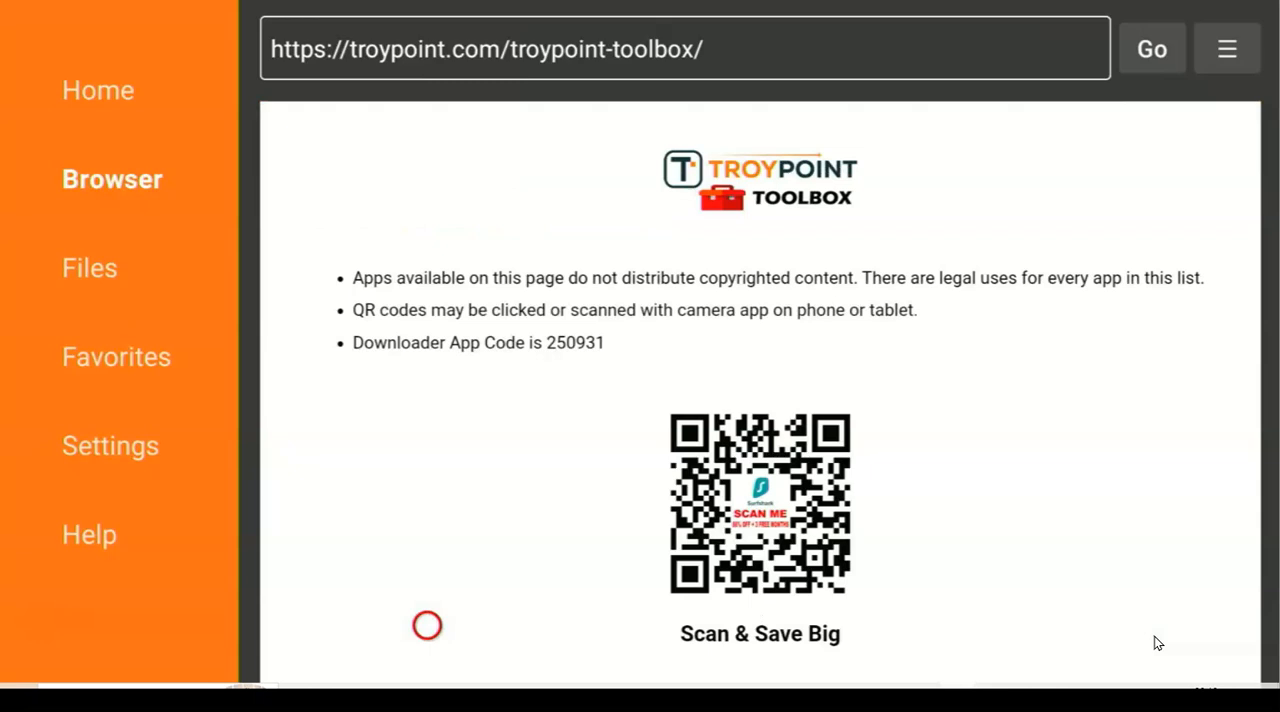
Scroll the TROYPOINT Toolbox page down to Video Players, where SmartTubeNext is listed
scroll("down", 3)
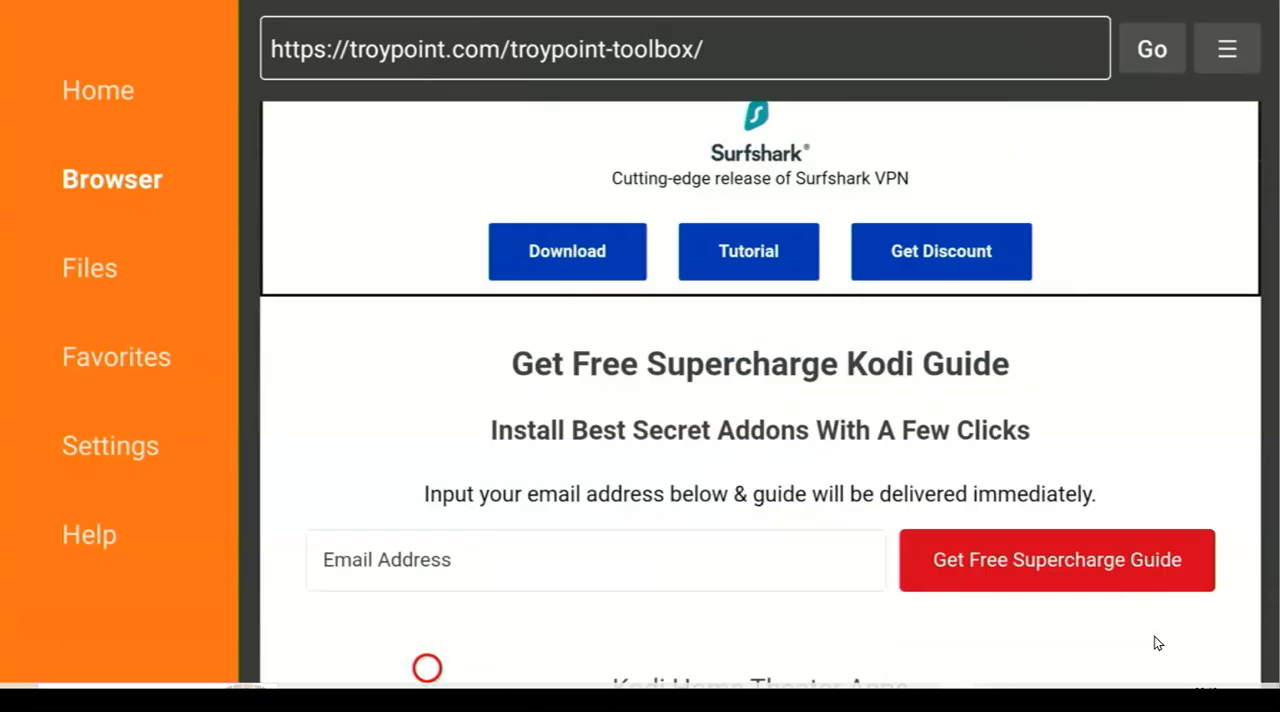
scroll("down", 3)
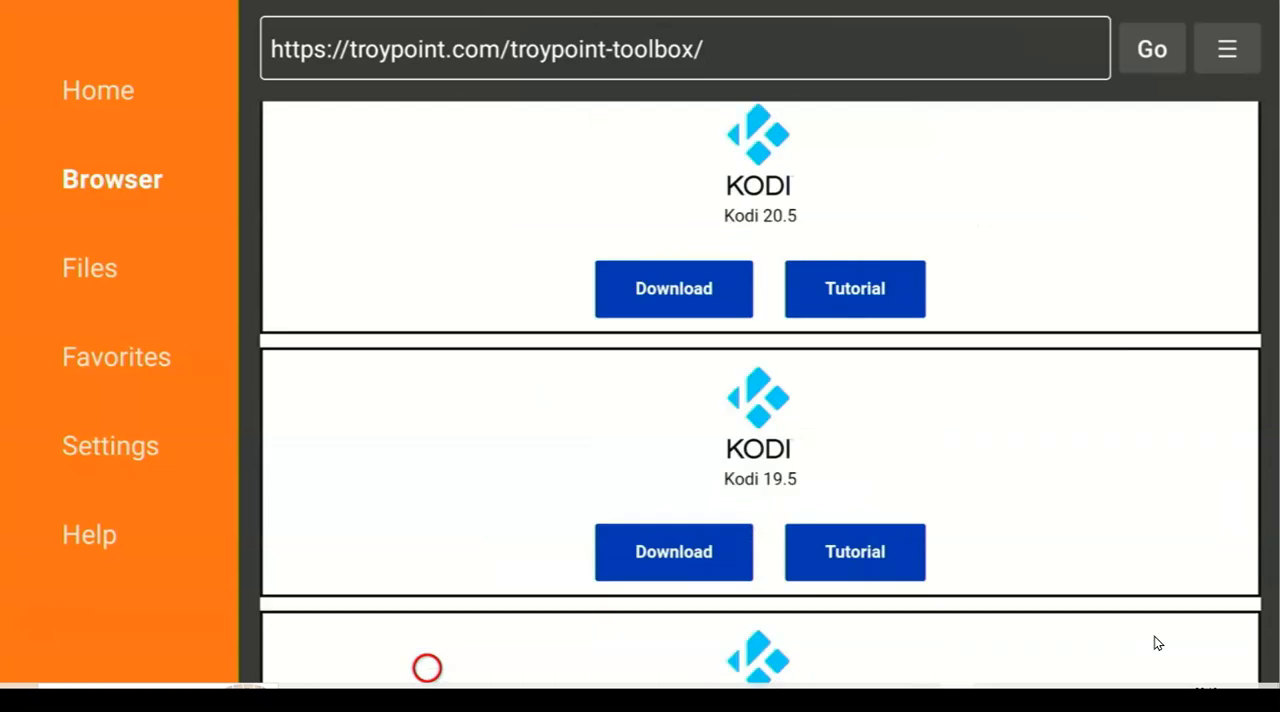
scroll("down", 3)
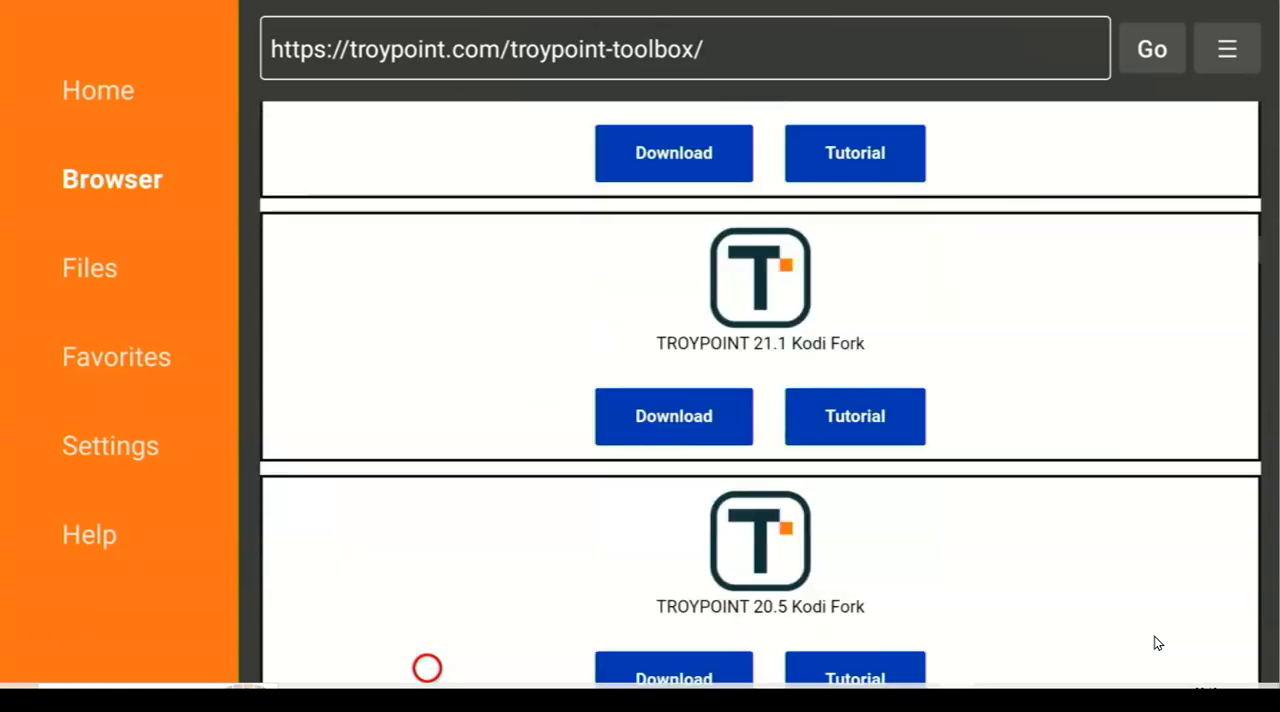
scroll("down", 3)
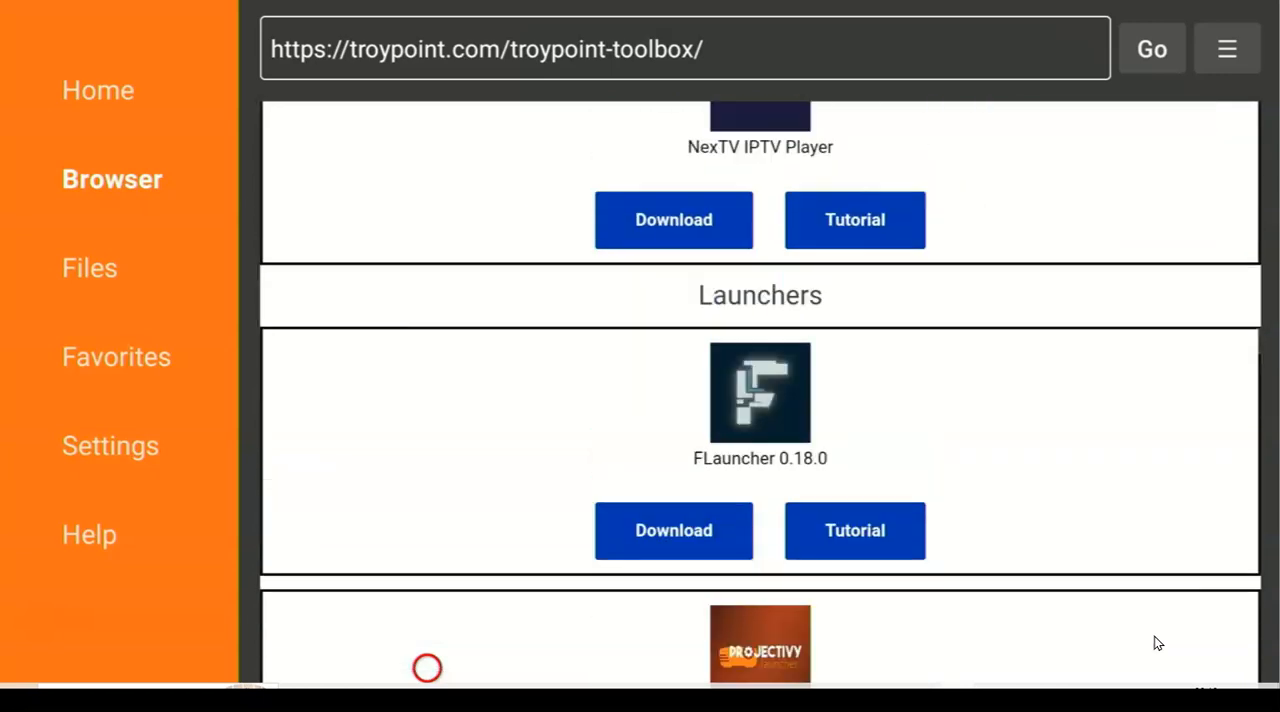
scroll("down", 3)
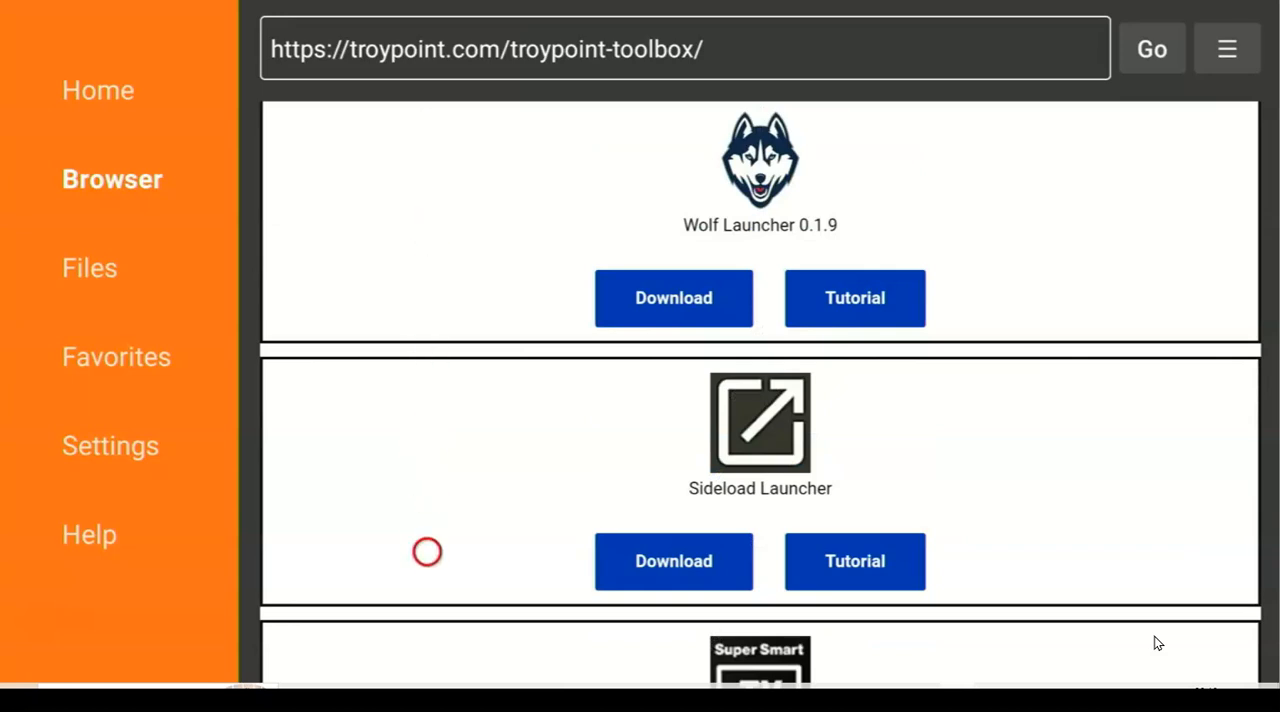
scroll("down", 3)
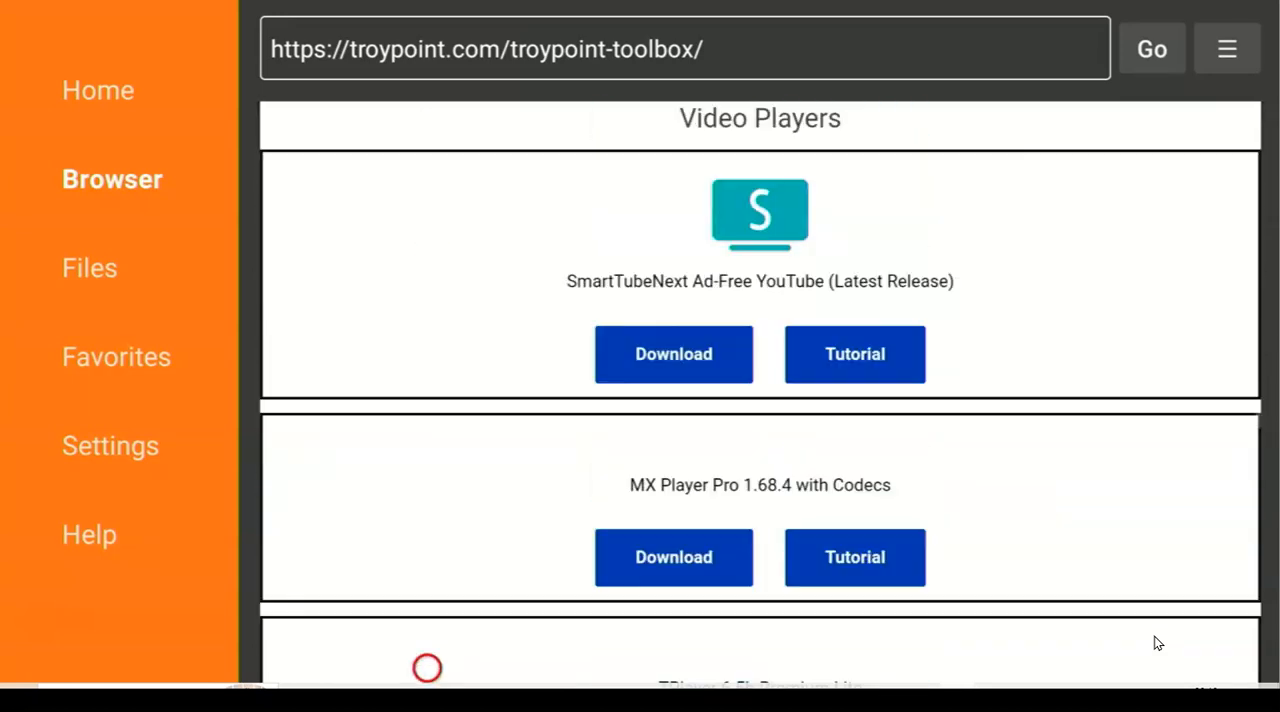
scroll("down", 3)
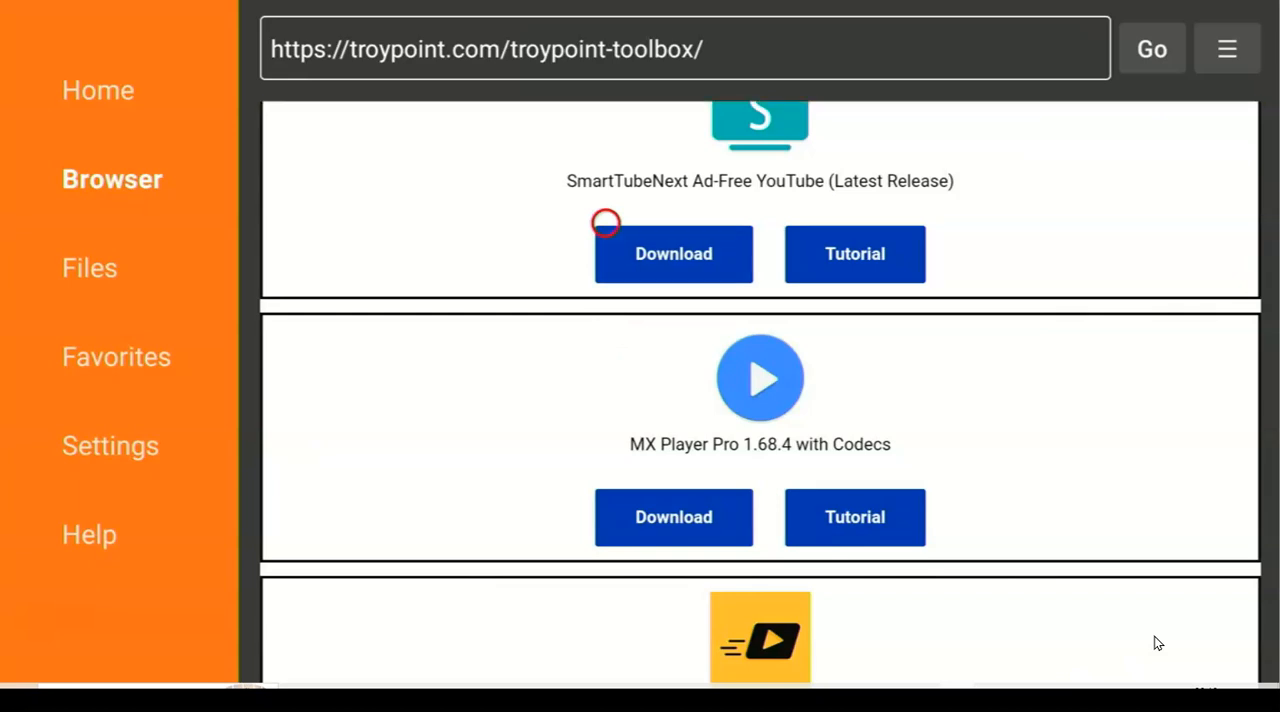
Download the SmartTubeNext APK, install it, and close the Status dialog
left_click(673, 253)
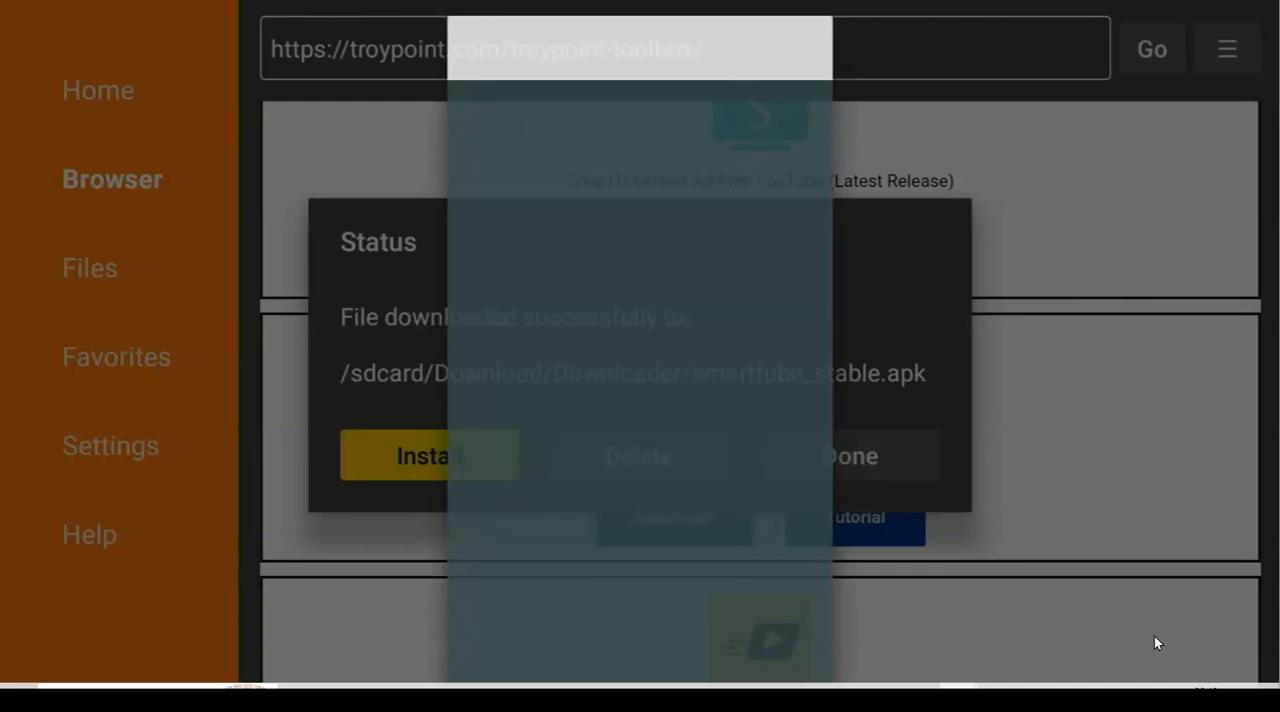
left_click(429, 455)
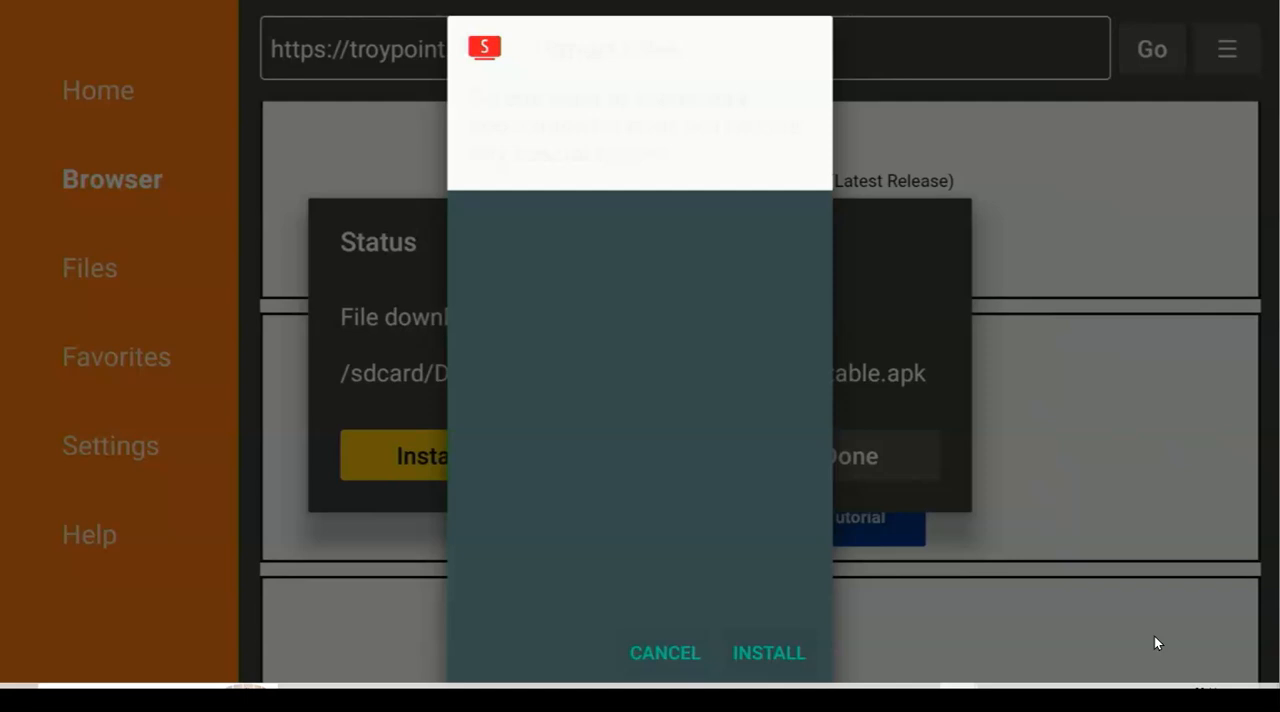
left_click(768, 653)
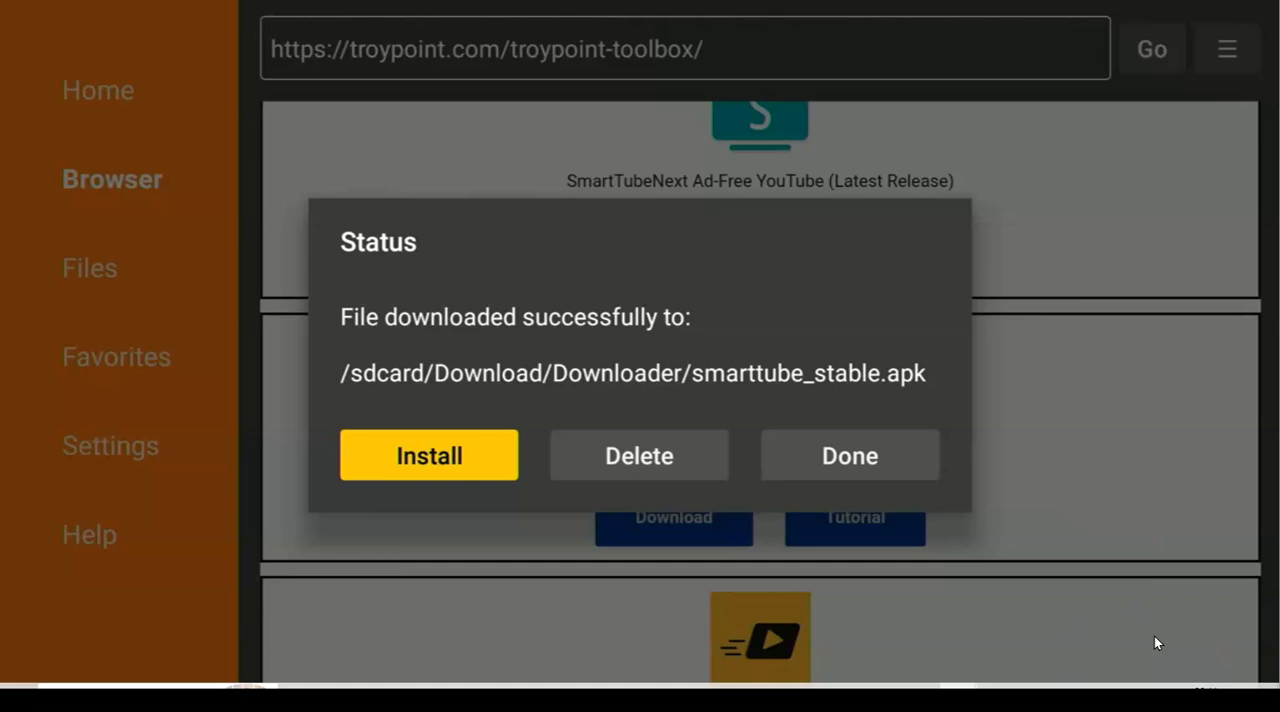
left_click(638, 455)
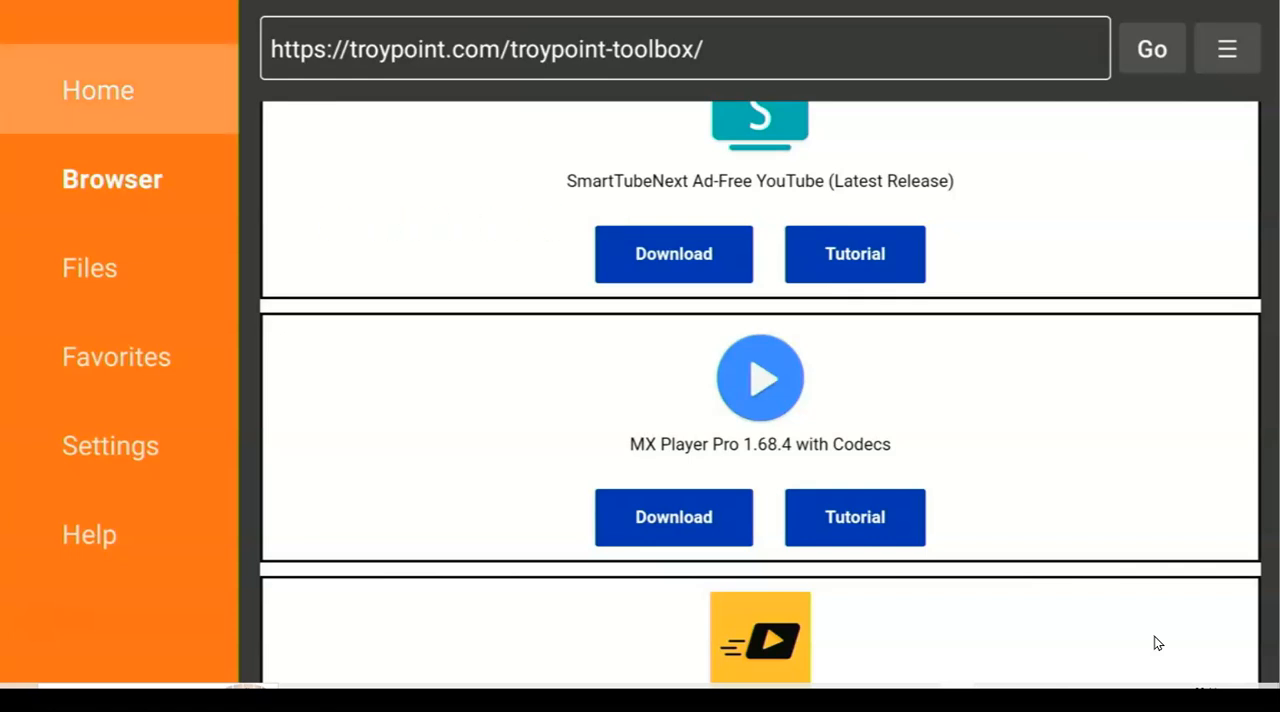
Exit Downloader back to the Fire TV home screen
left_click(98, 90)
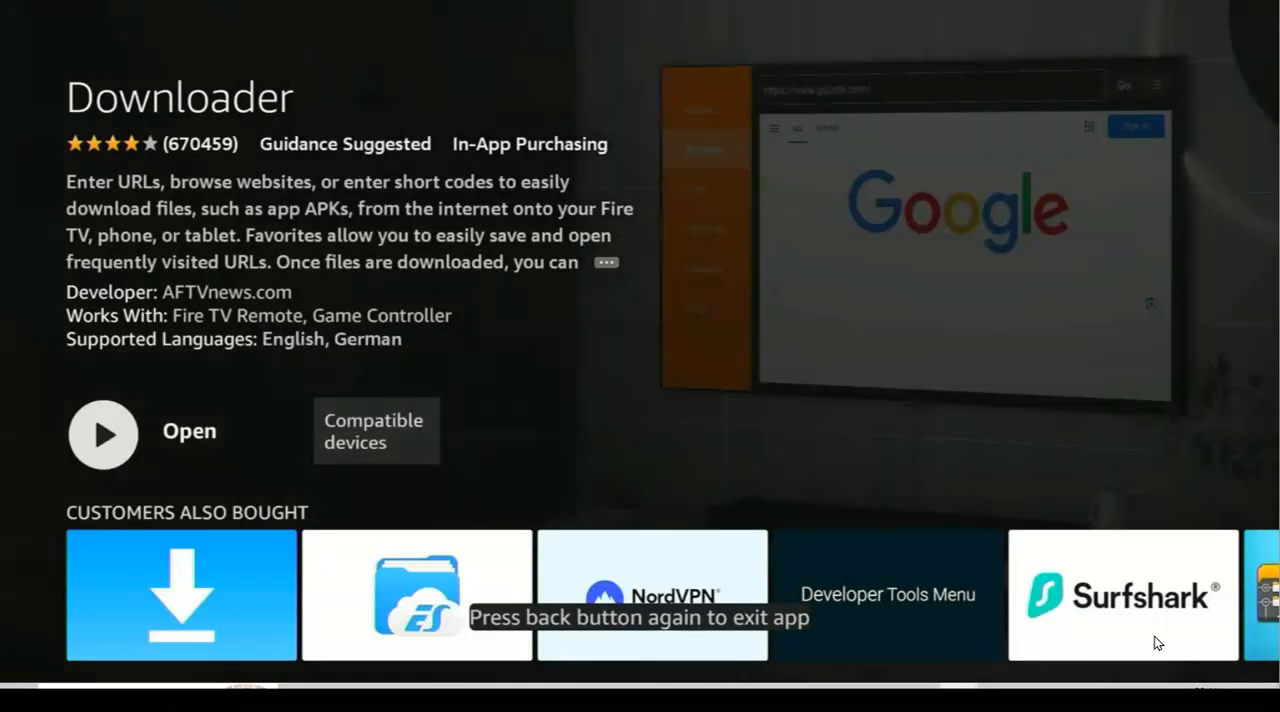
left_click(103, 434)
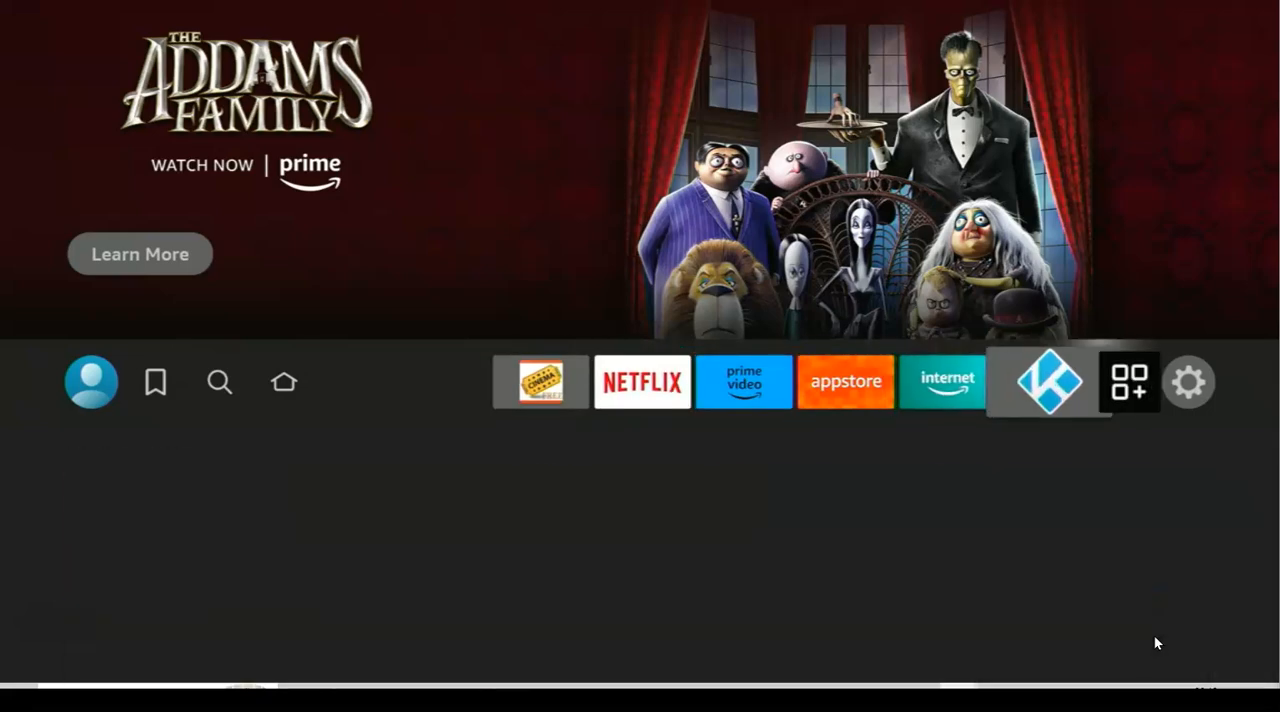
Open the apps grid and use SmartTube's Menu option Move to front
left_click(1128, 382)
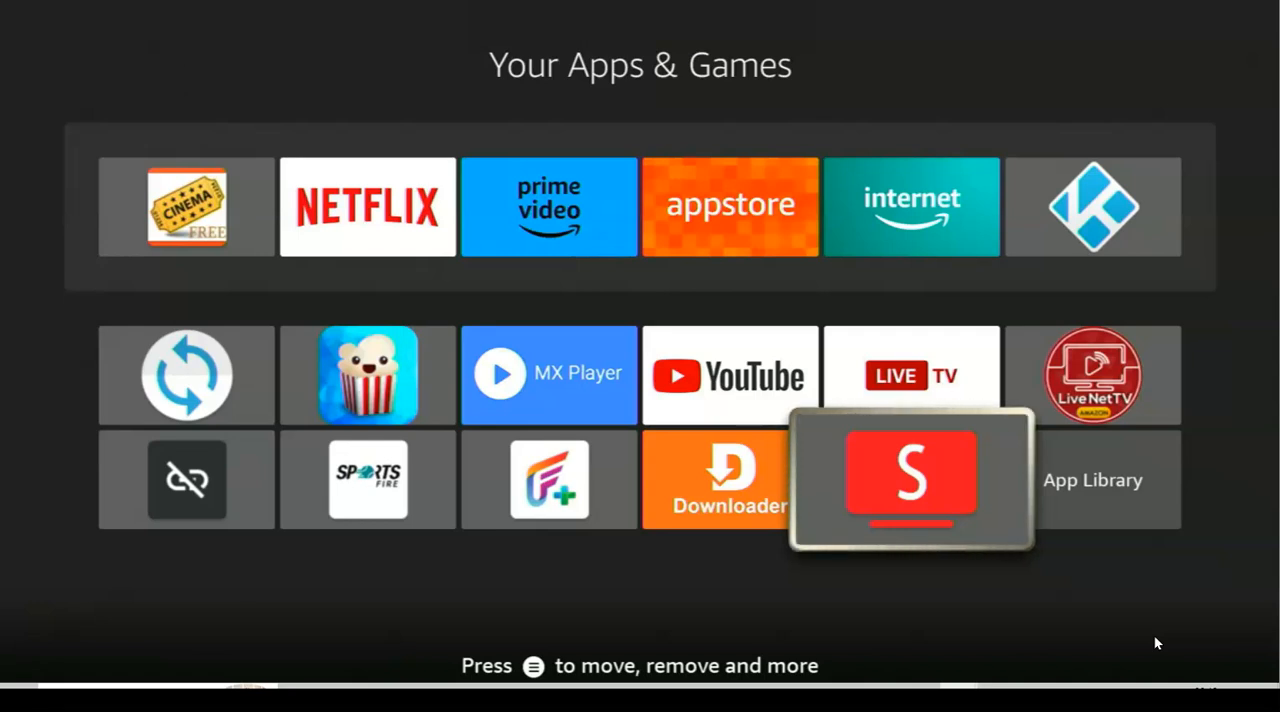
key("menu")
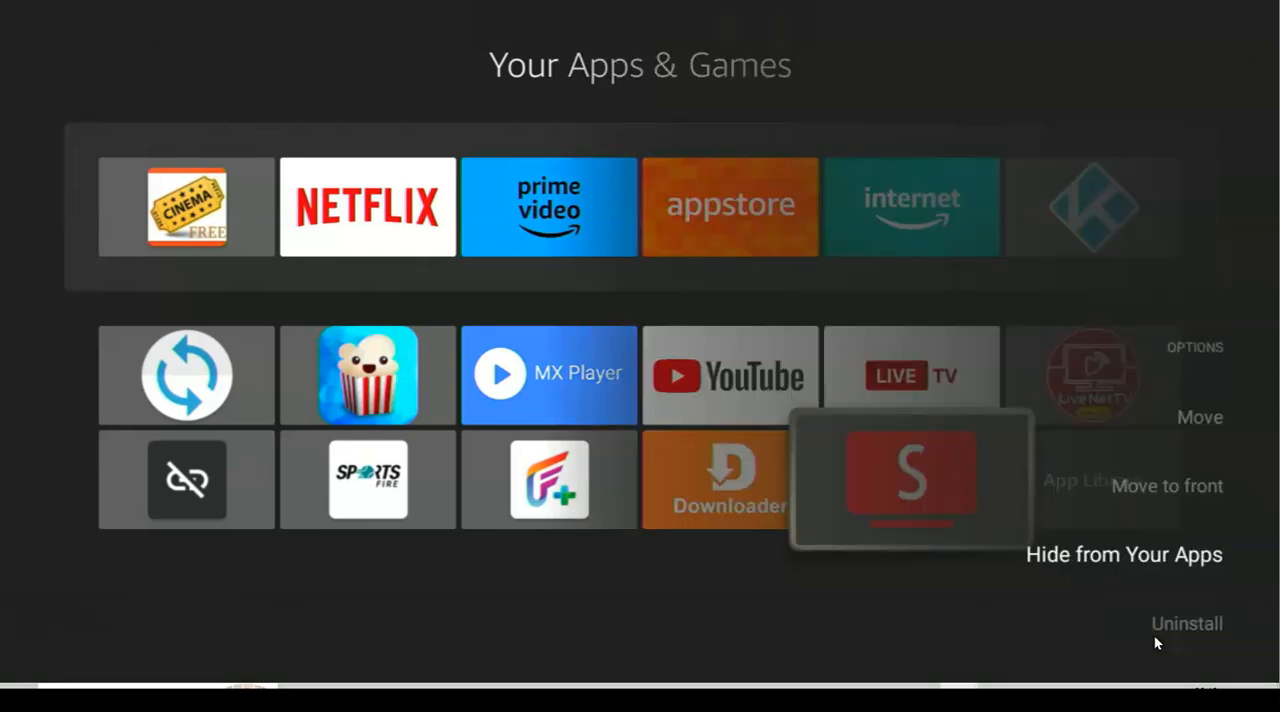
left_click(1167, 486)
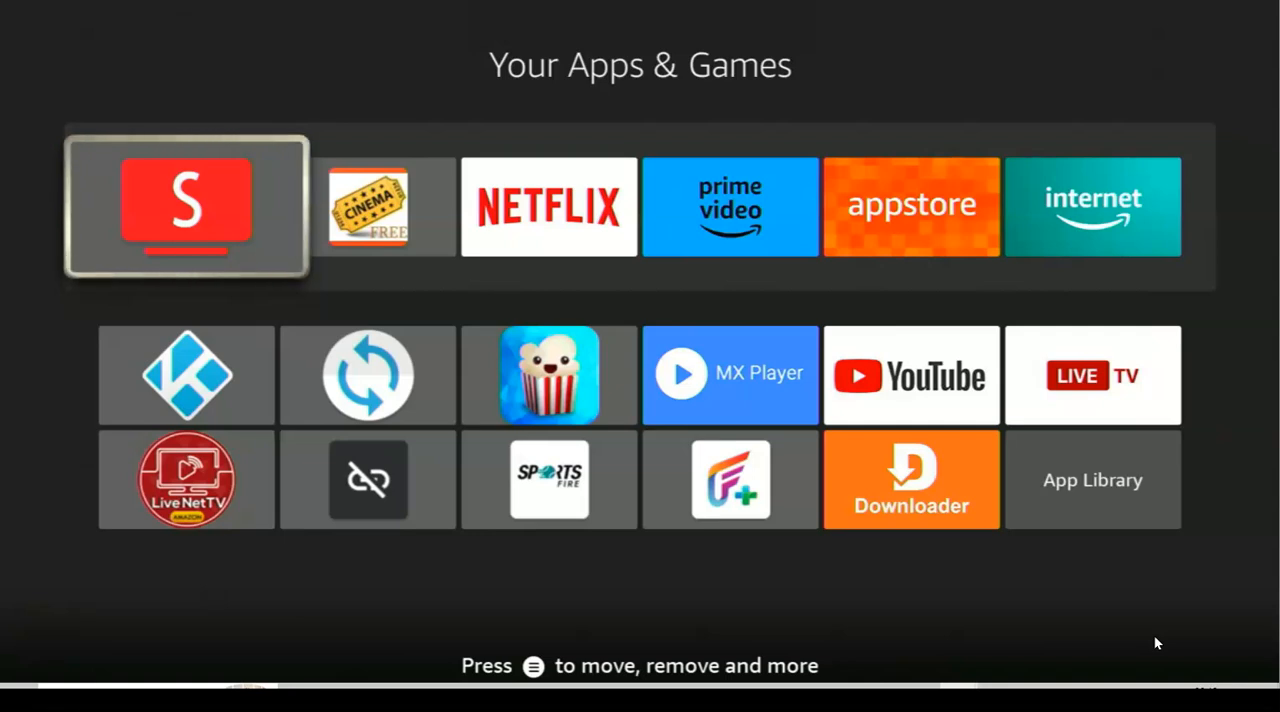
Launch SmartTube and open its Accounts panel from the account icon
left_click(186, 206)
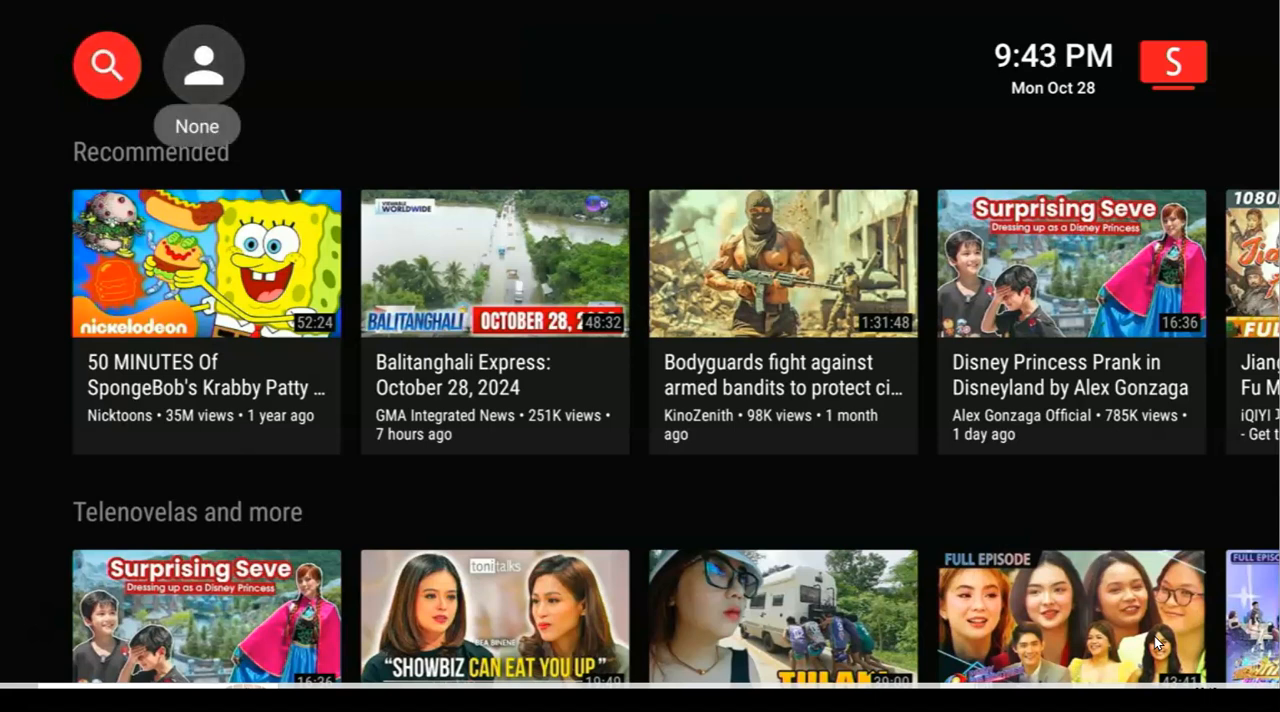
left_click(204, 64)
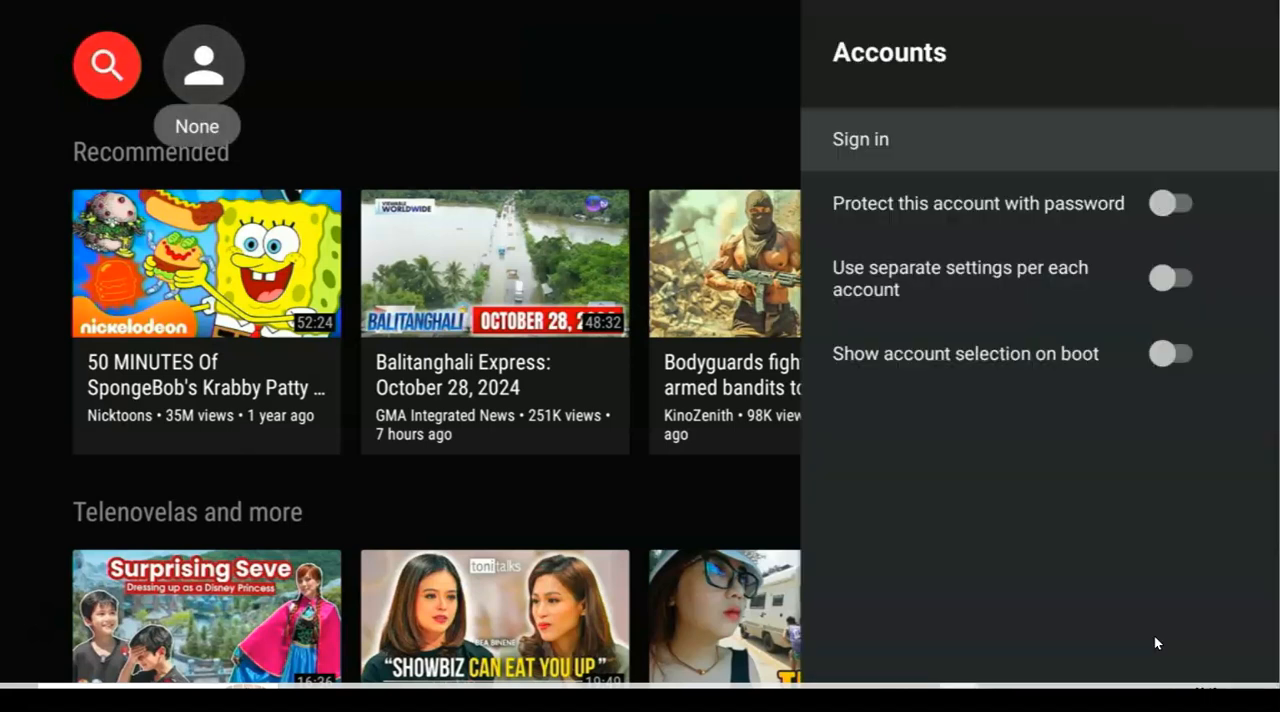